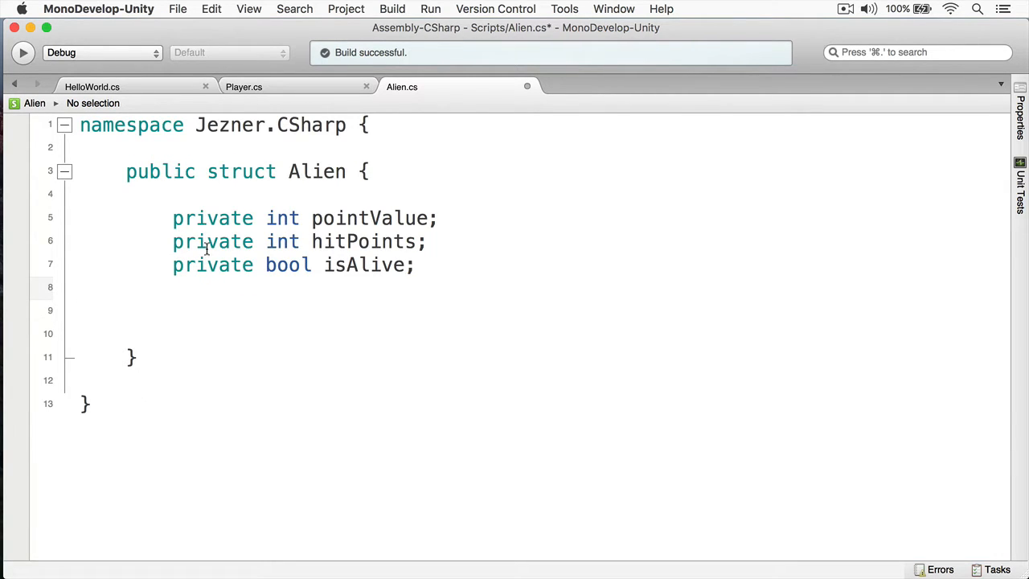
- Make Alien's fields public with { get;set; } as PointValue, HitPoints and IsAlive, then switch to HelloWorld.cs
{"action": "type", "text": "public"}
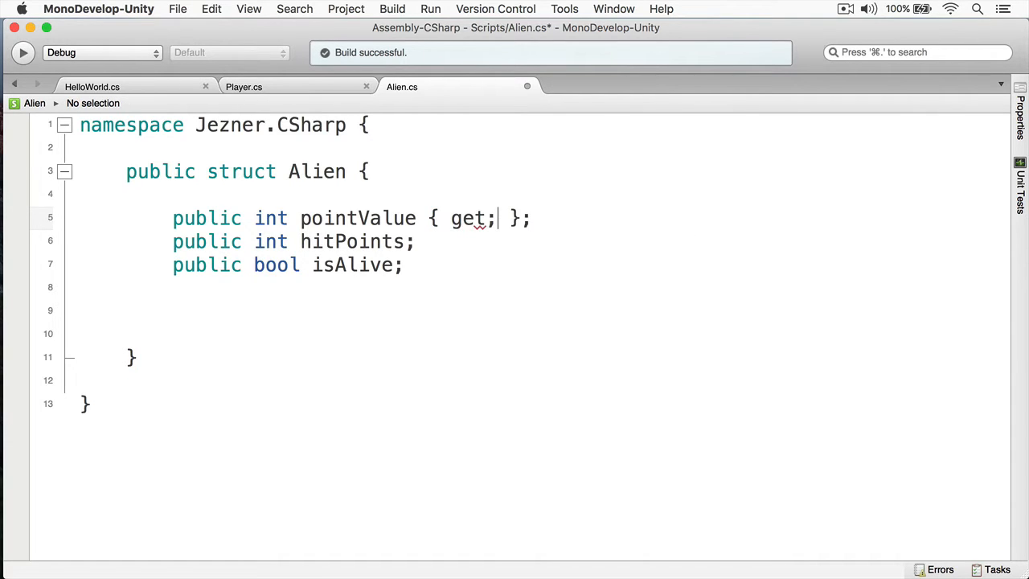
{"action": "type", "text": "set;"}
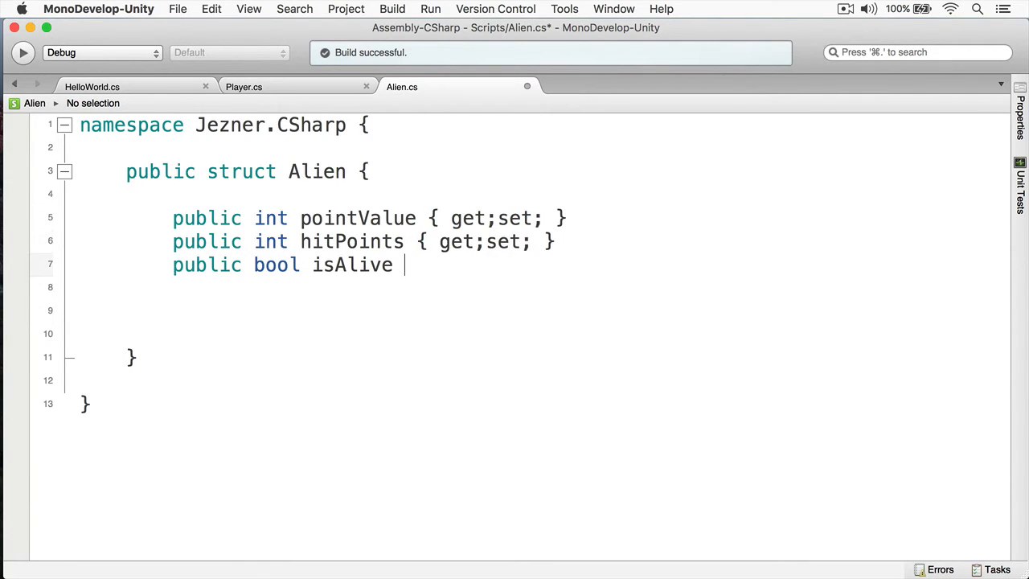
{"action": "type", "text": "{ get;set; }"}
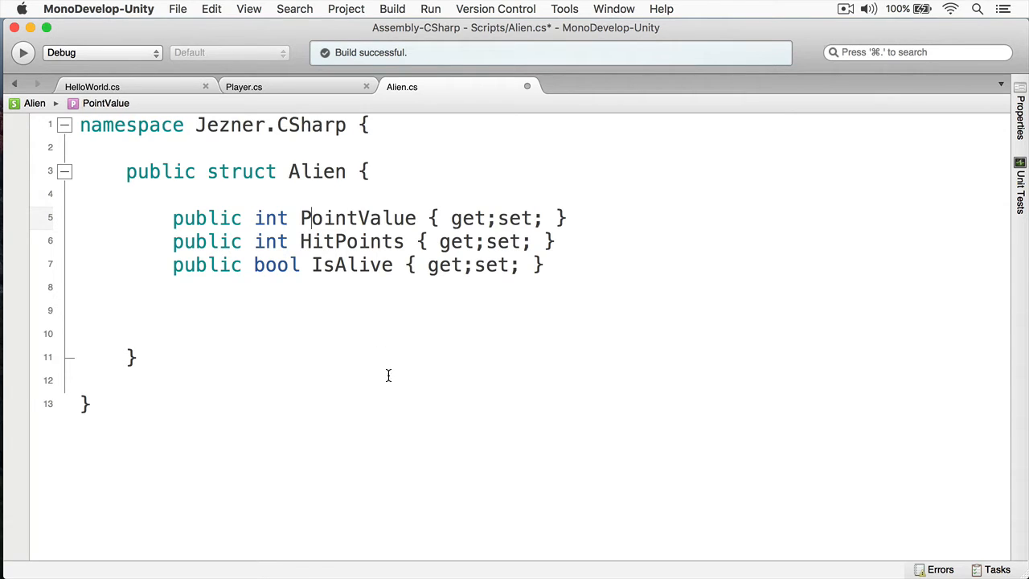
{"action": "left_click", "coordinate": [91, 87]}
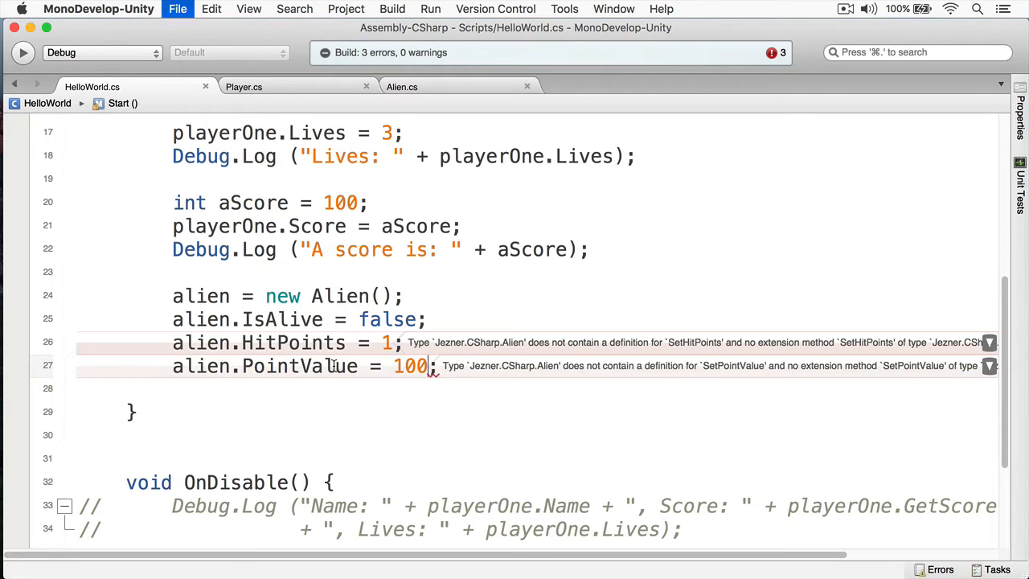
- Scroll down HelloWorld.cs toward the OnDisable method after assigning the alien properties
{"action": "scroll", "scroll_direction": "down", "scroll_amount": 3}
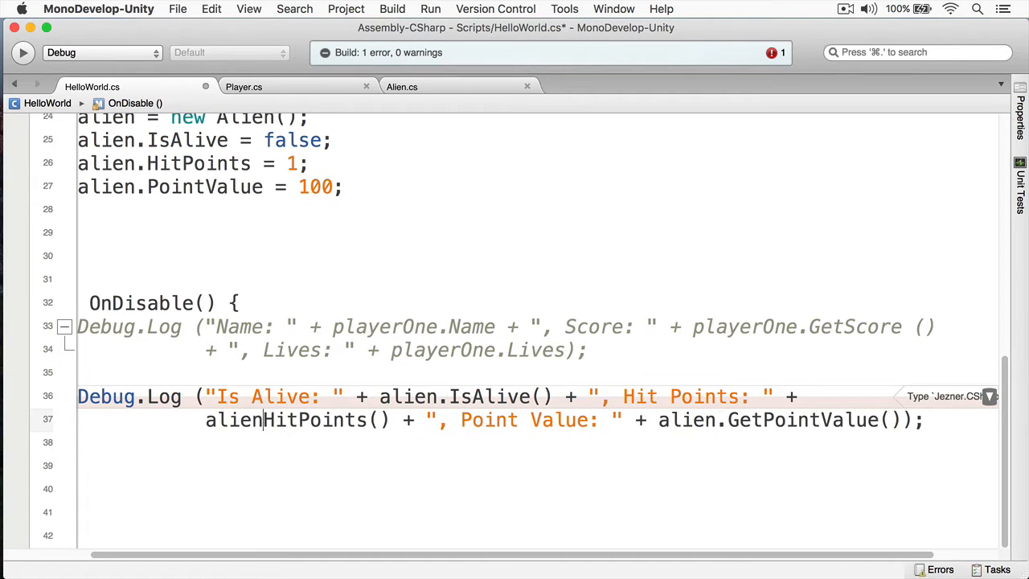
- Rewrite the OnDisable Debug.Log to read alien.IsAlive, alien.HitPoints and alien.PointValue
{"action": "type", "text": "."}
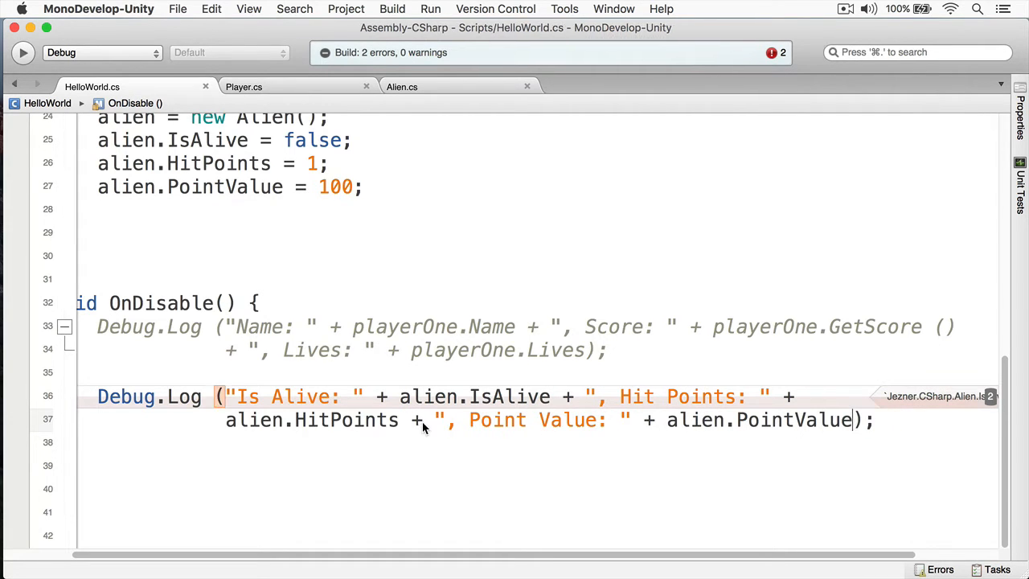
{"action": "left_click", "coordinate": [23, 51]}
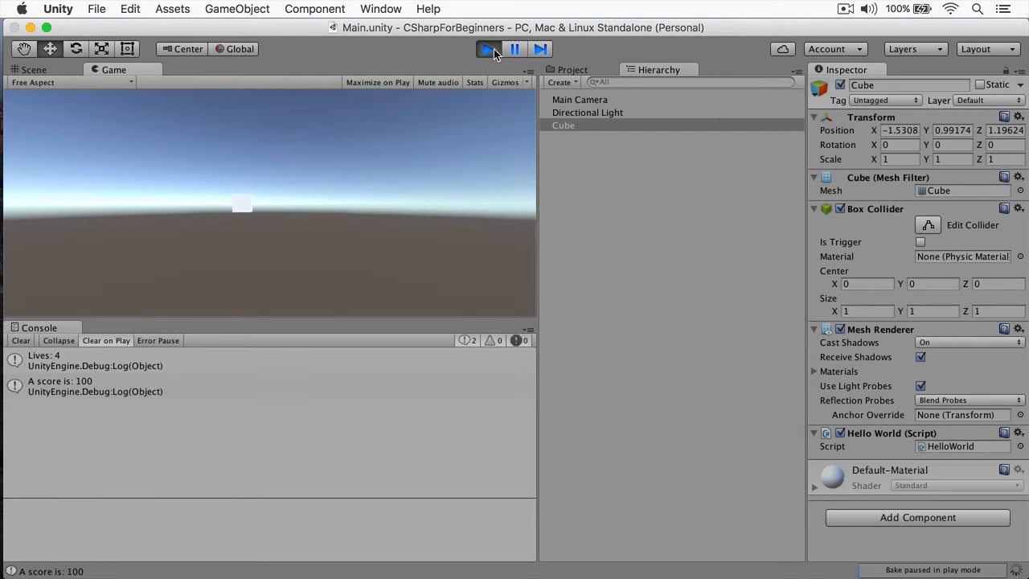
- Play the scene in Unity to see Lives: 4 and A score is: 100 in the console
{"action": "left_click", "coordinate": [34, 69]}
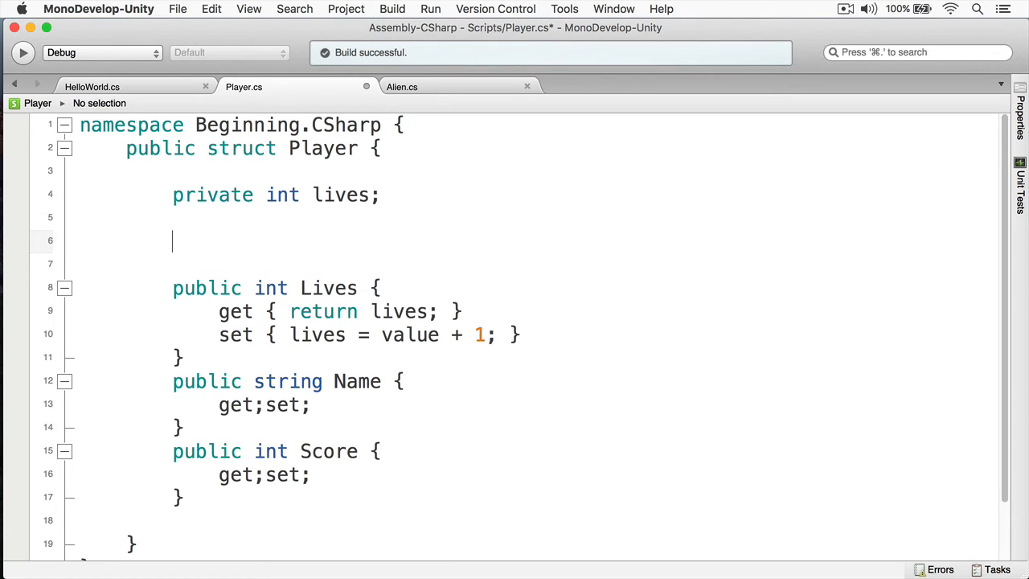
- Declare the constructor signature public Player(int lives, string name, int score)
{"action": "type", "text": "public"}
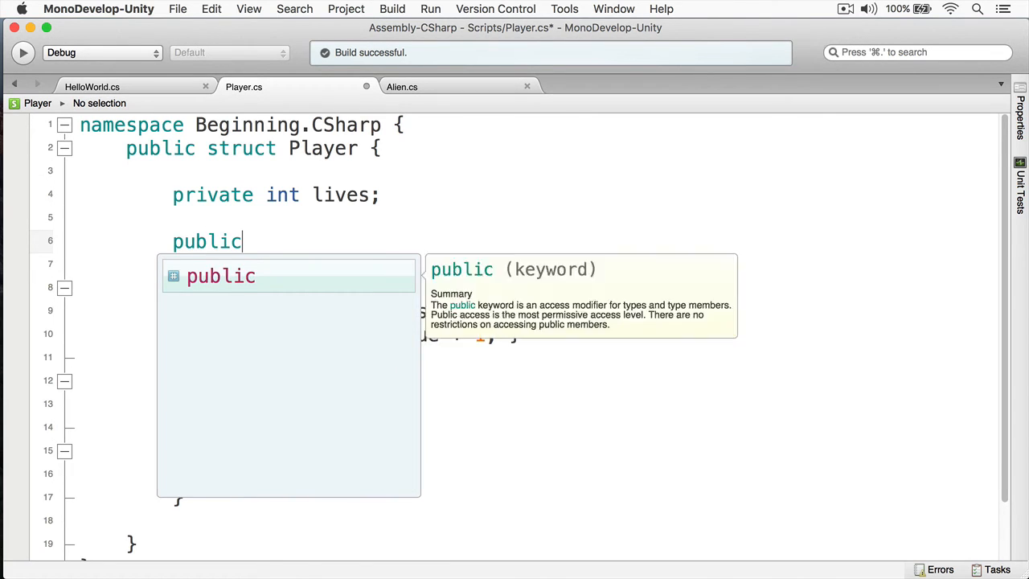
{"action": "type", "text": "Playe"}
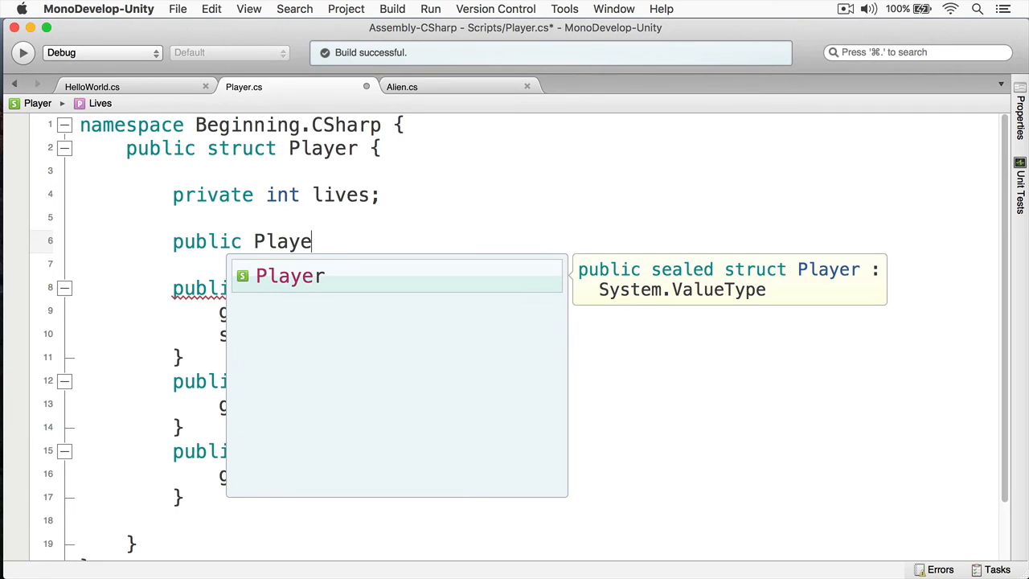
{"action": "type", "text": "("}
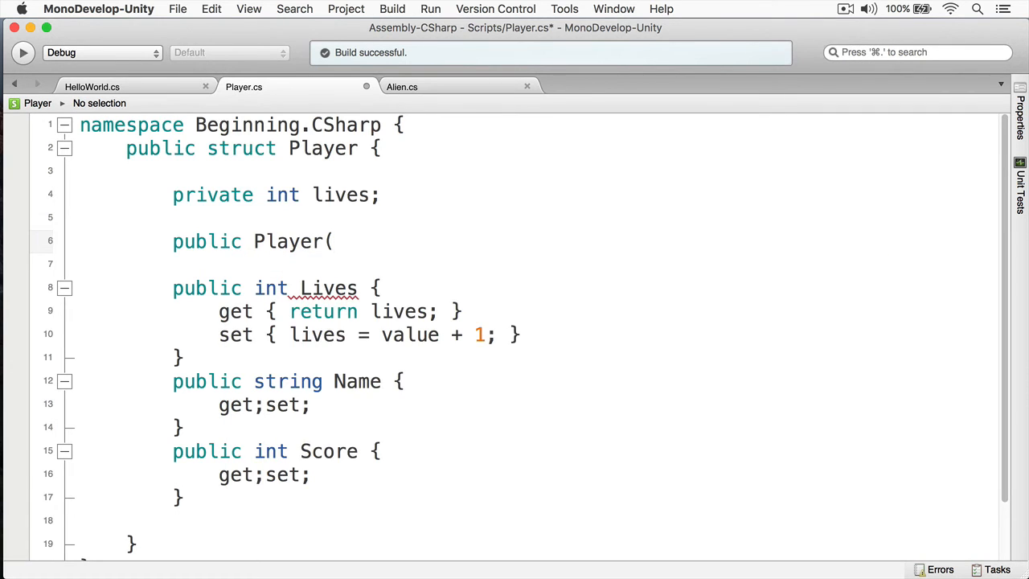
{"action": "type", "text": "int live"}
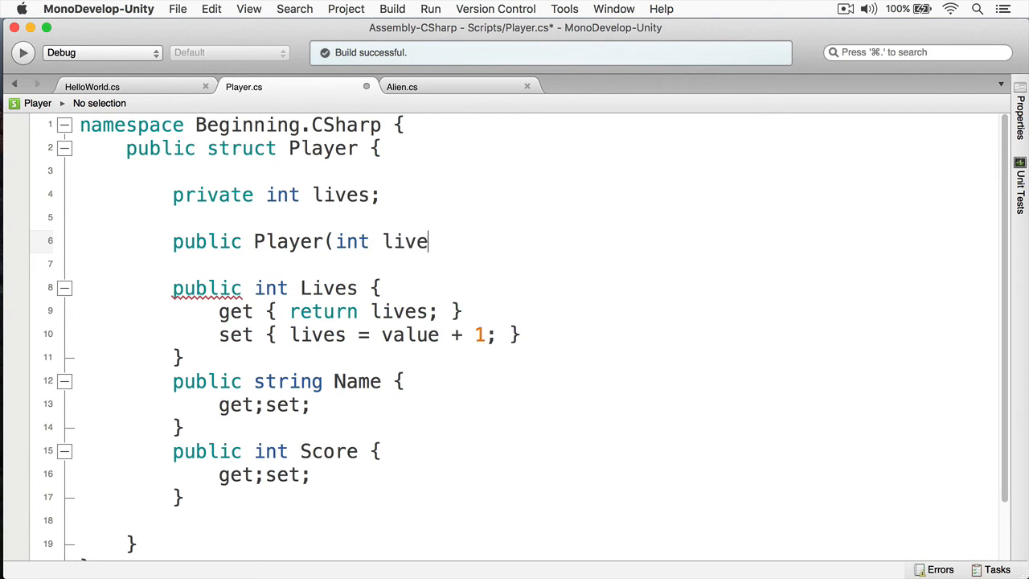
{"action": "type", "text": "s,"}
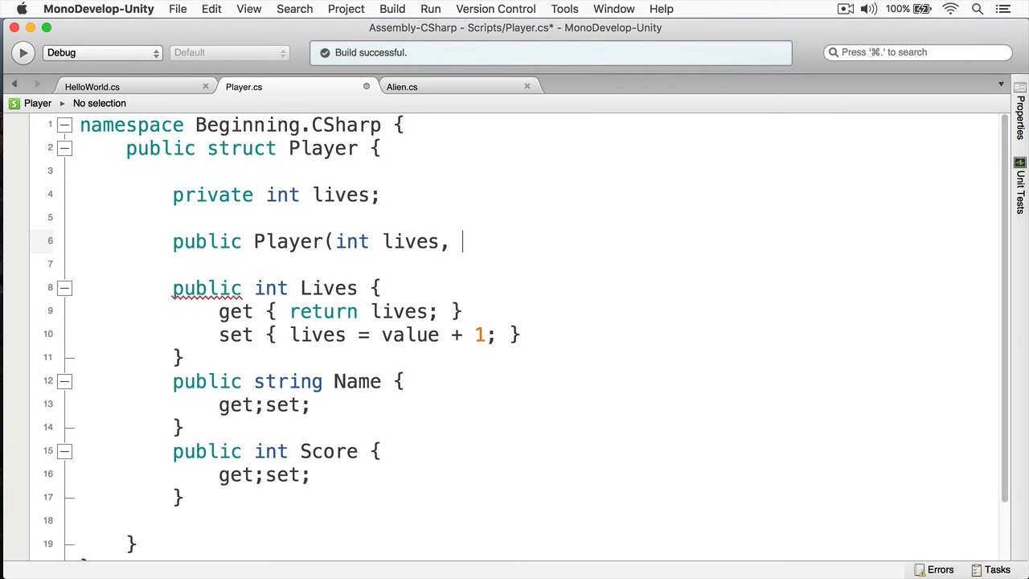
{"action": "type", "text": "string,"}
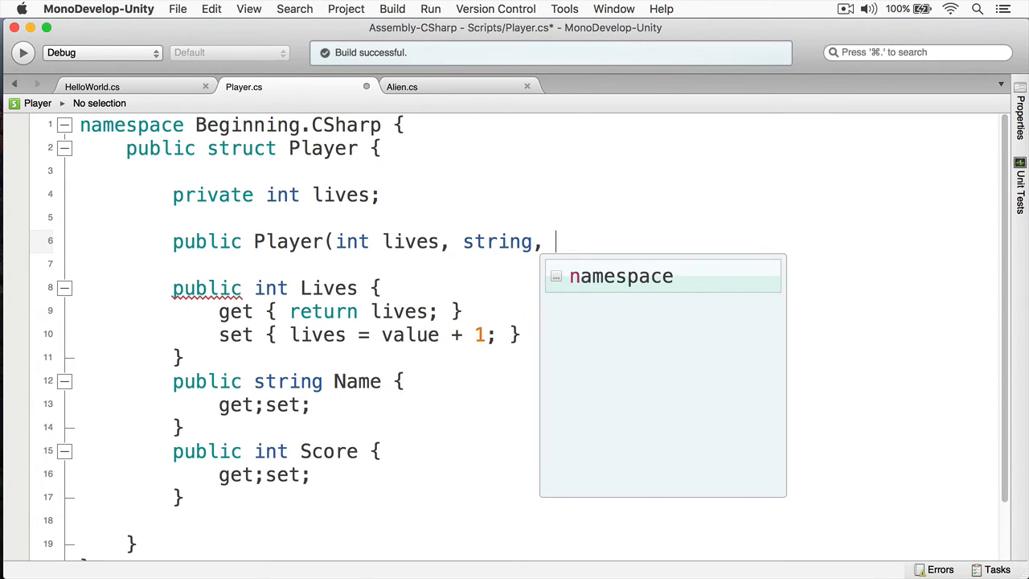
{"action": "type", "text": "namesp"}
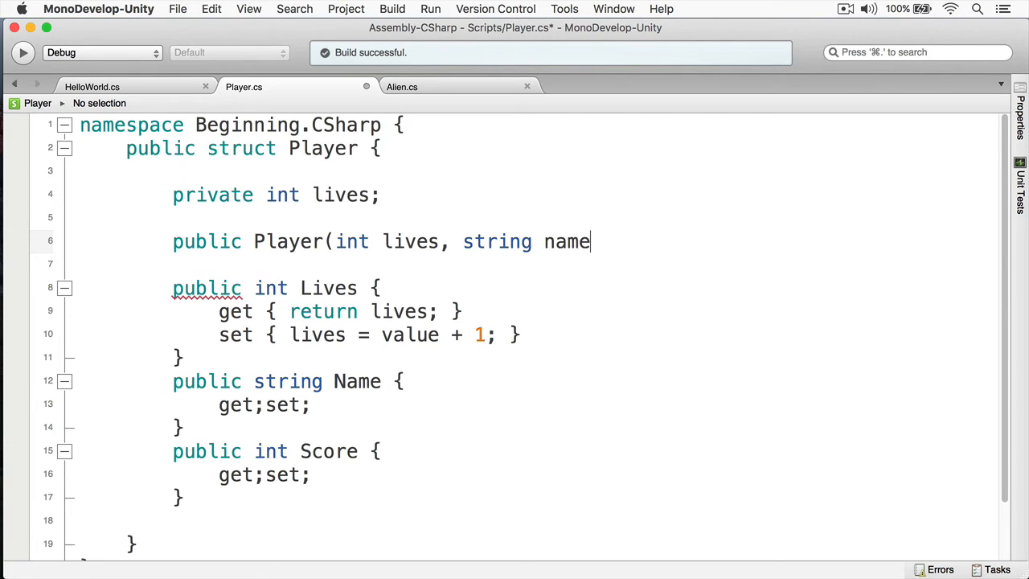
{"action": "type", "text": ", int s"}
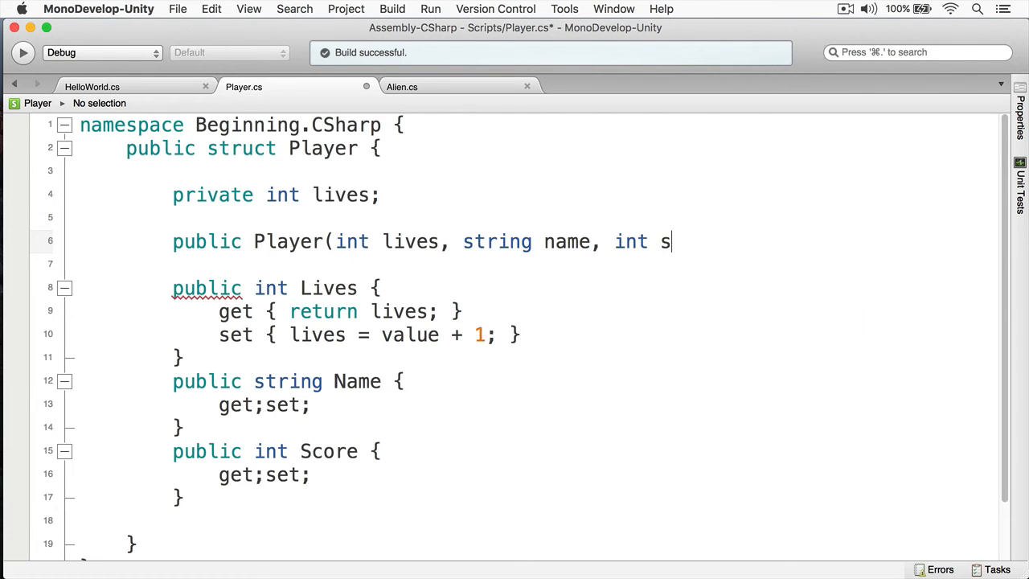
{"action": "type", "text": "core)"}
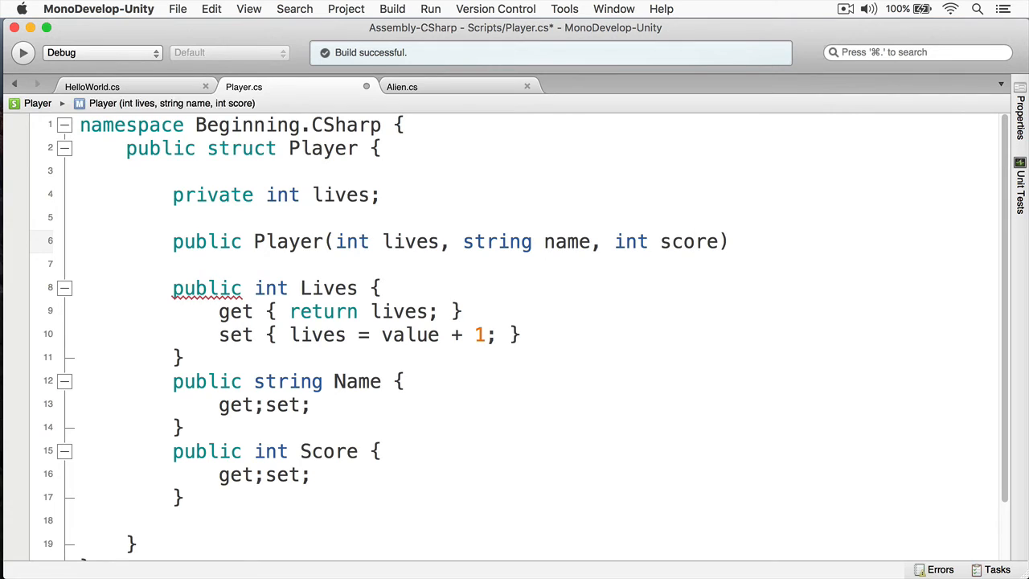
- Give the constructor a body assigning this.lives = lives
{"action": "type", "text": "{"}
{"action": "type", "text": "}"}
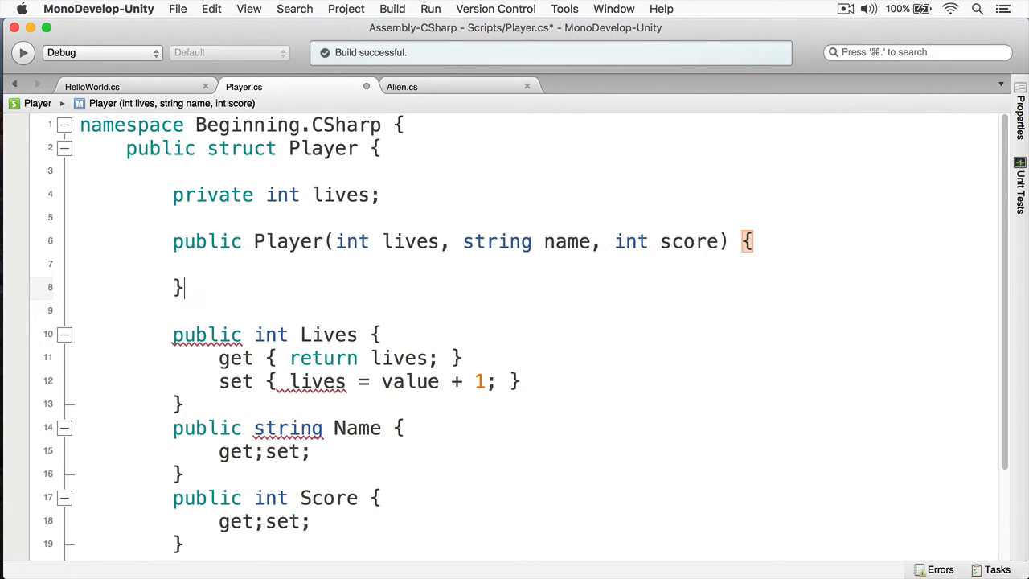
{"action": "type", "text": "thi"}
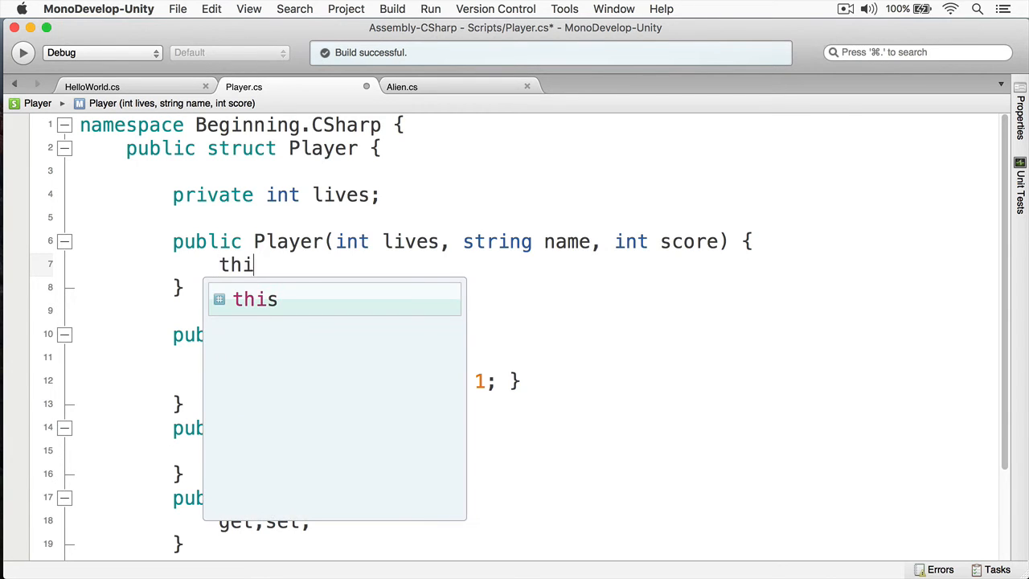
{"action": "type", "text": ".lives"}
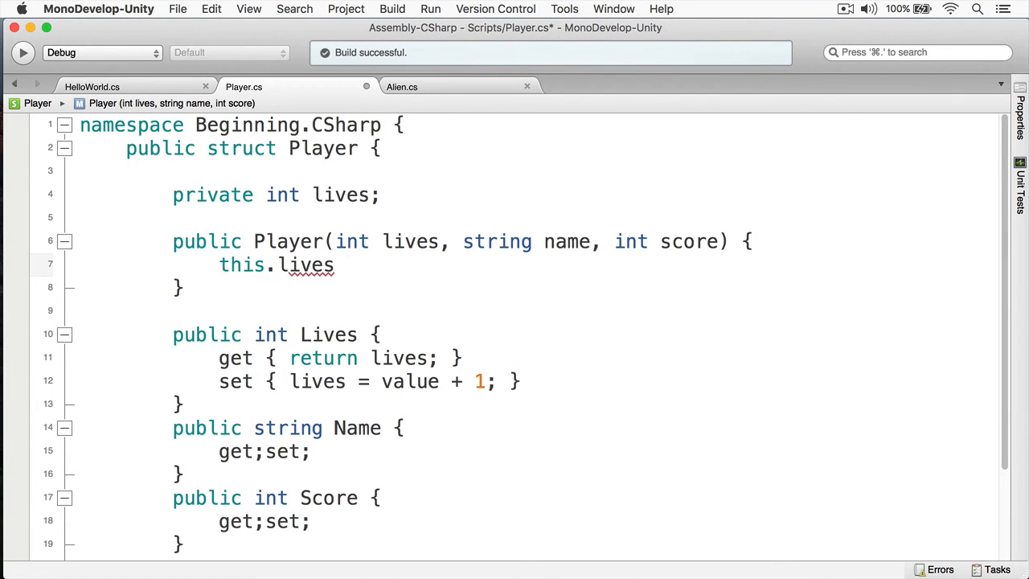
{"action": "type", "text": "="}
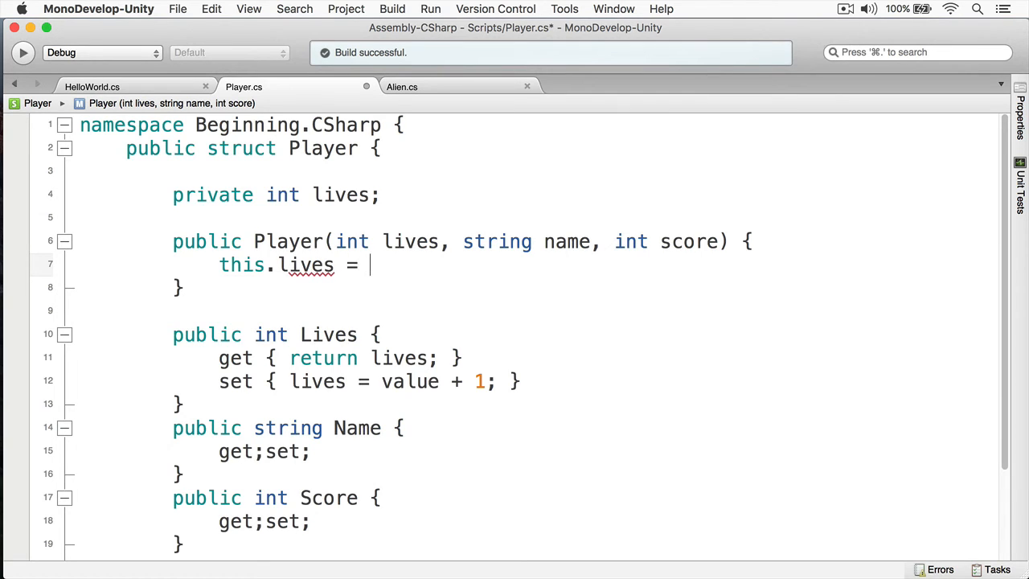
{"action": "type", "text": "lives;"}
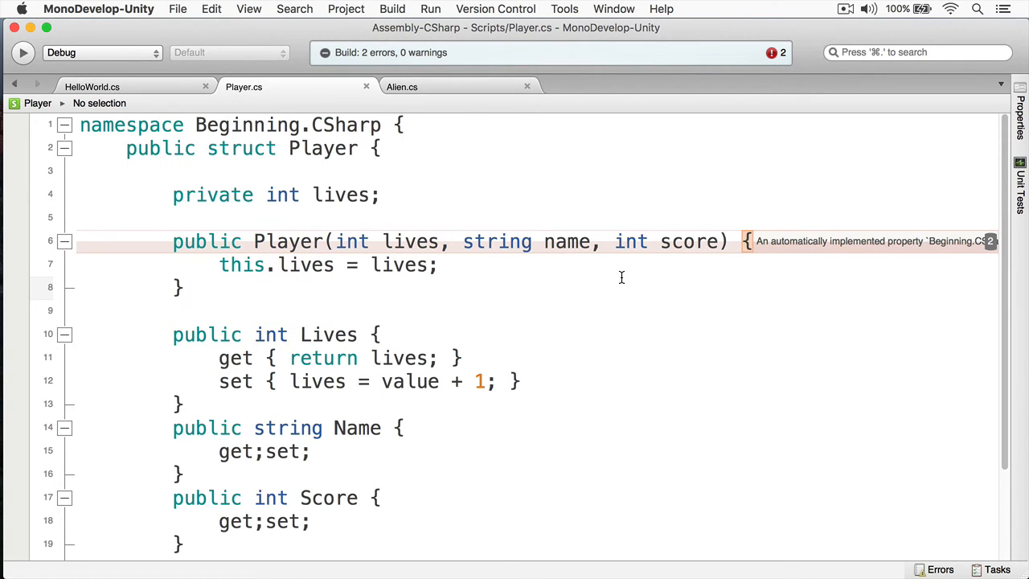
- Chain the three-argument Player constructor to : this() after its parameter list
{"action": "type", "text": ":"}
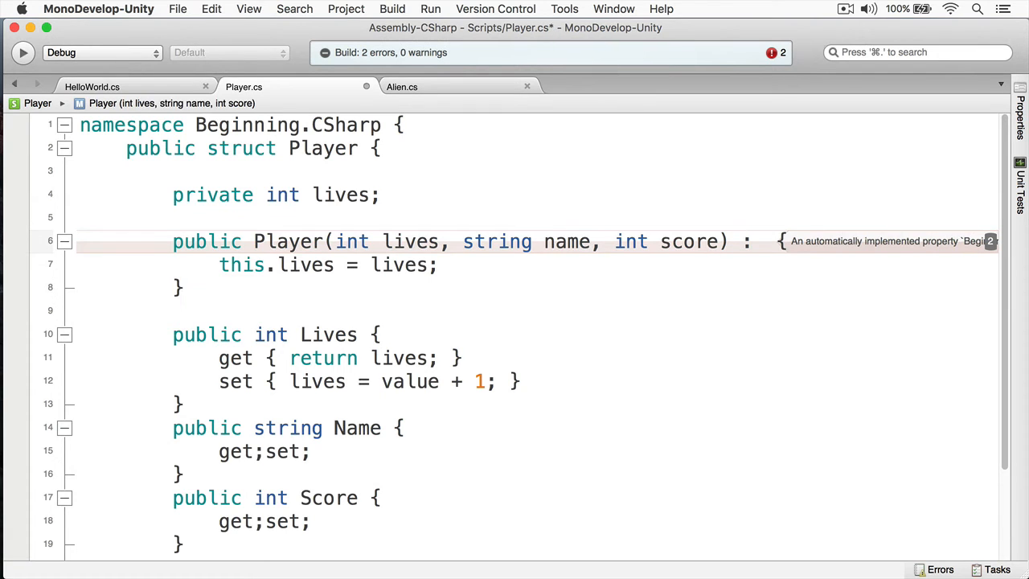
{"action": "type", "text": "this("}
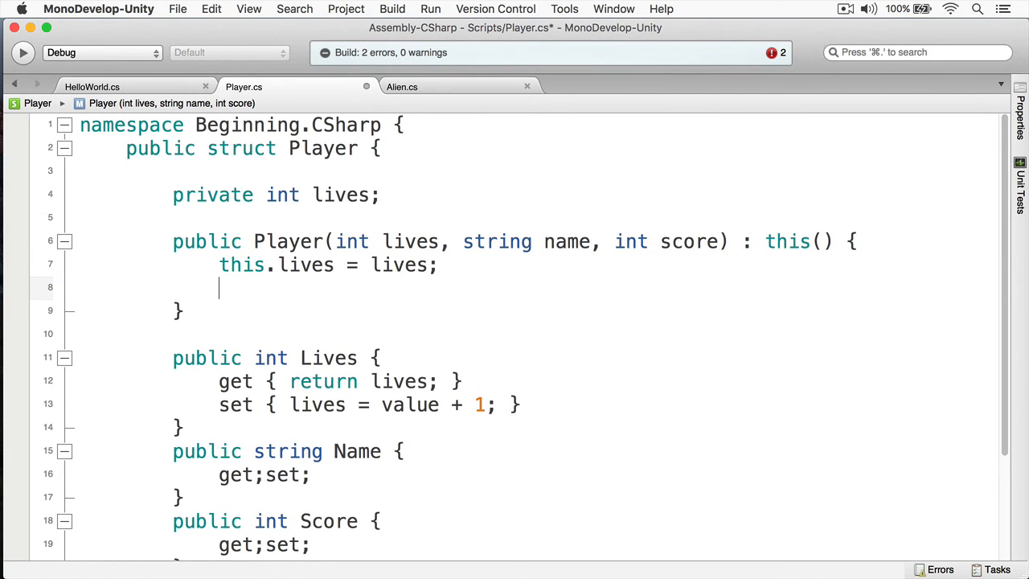
- Assign this.Name = name and this.Score = score inside the constructor body
{"action": "type", "text": "this"}
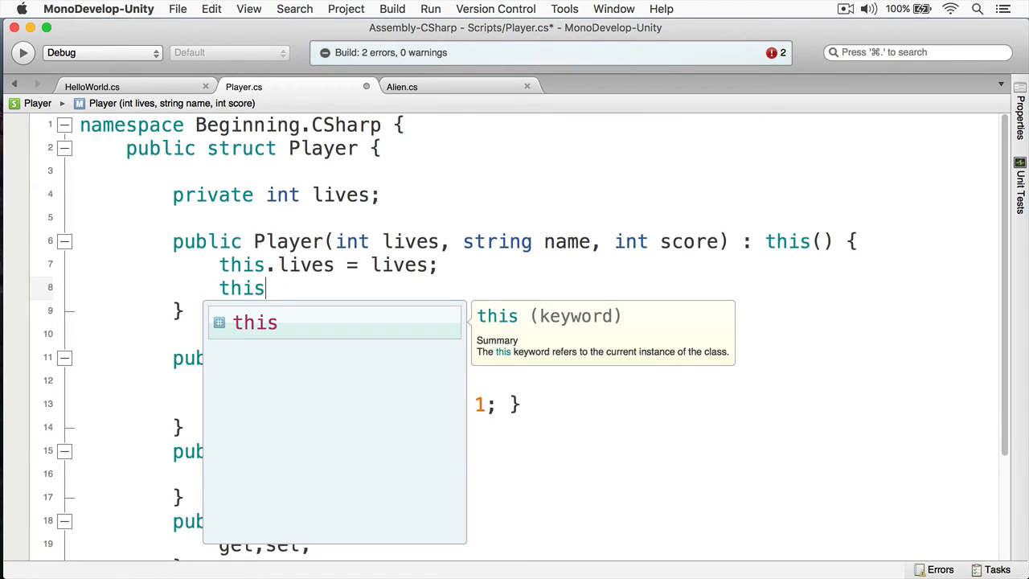
{"action": "type", "text": ".Name = name;"}
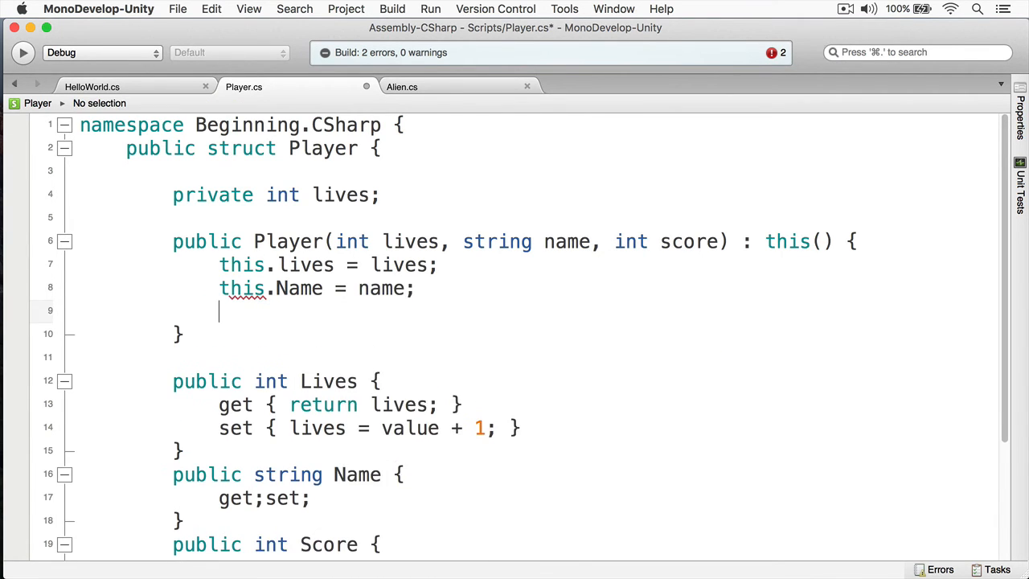
{"action": "type", "text": "this.Score = score;"}
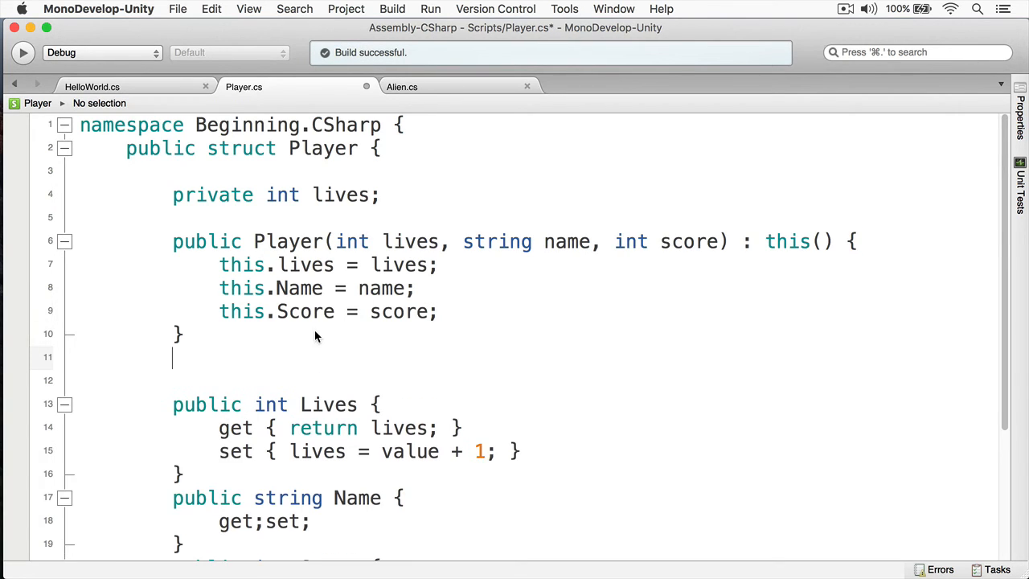
- Add public Player(int score) chaining to this(3, "Unknown", 0) as a first pass
{"action": "type", "text": "public"}
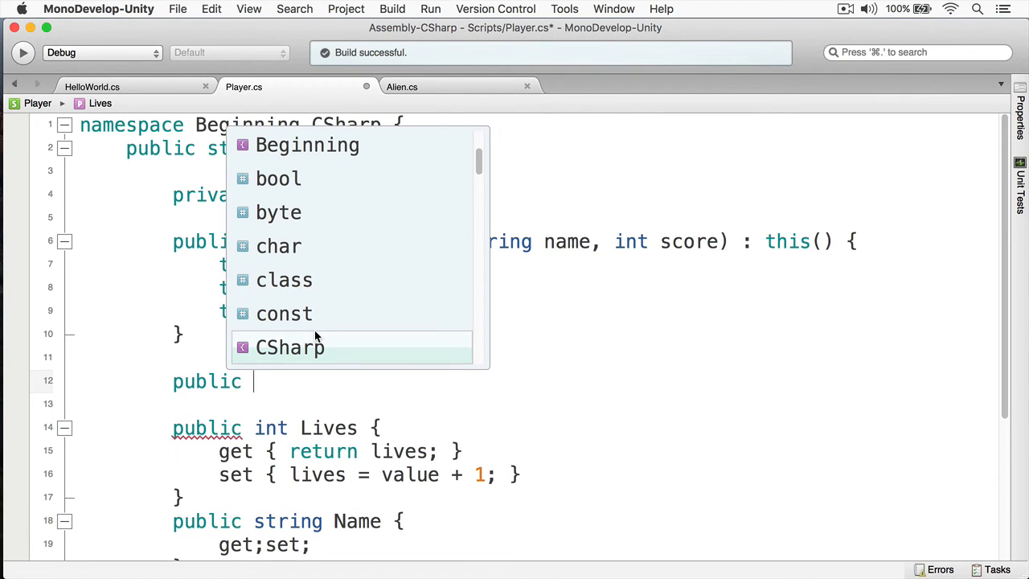
{"action": "type", "text": "Player"}
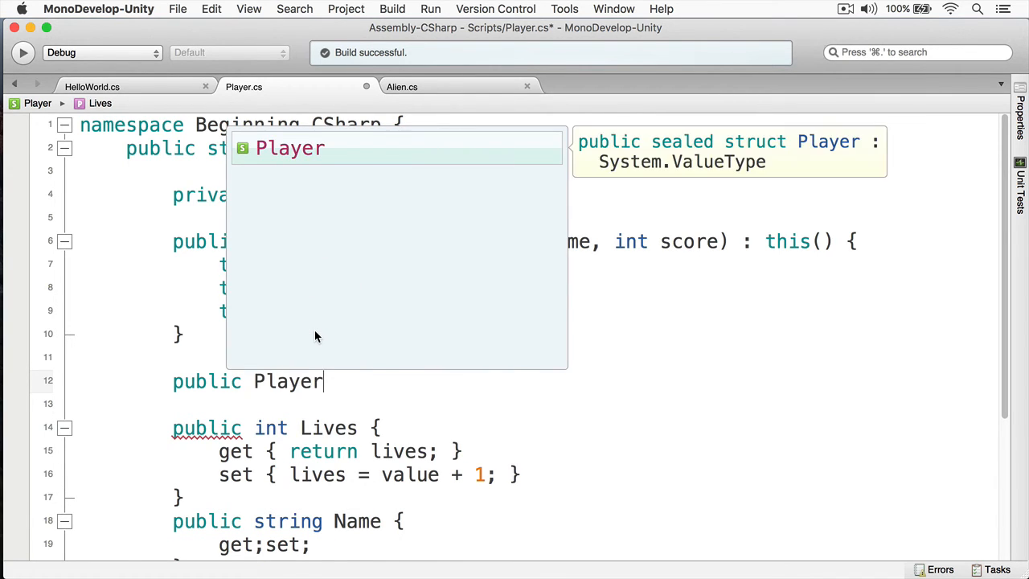
{"action": "type", "text": "(int score) :"}
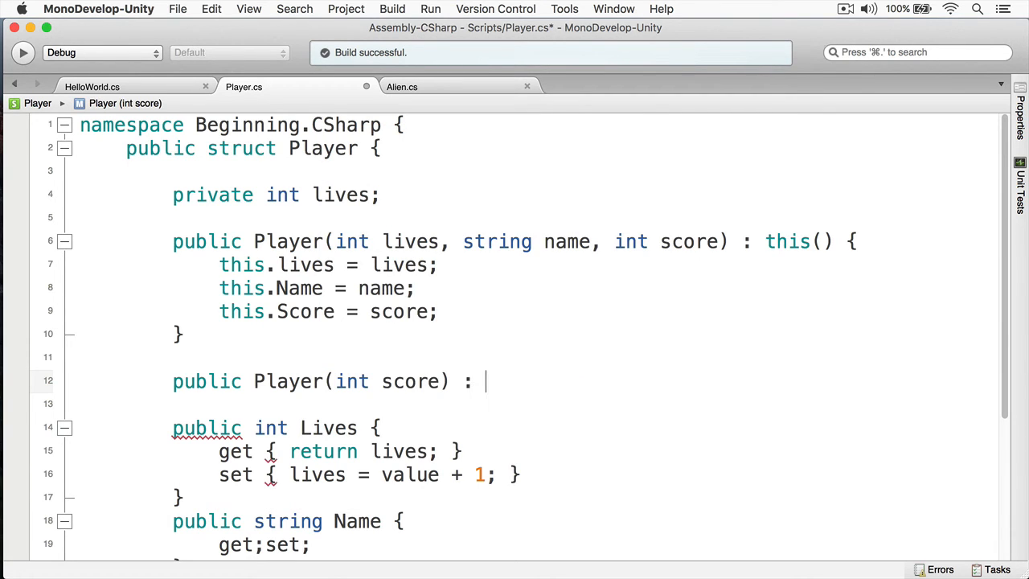
{"action": "type", "text": "this"}
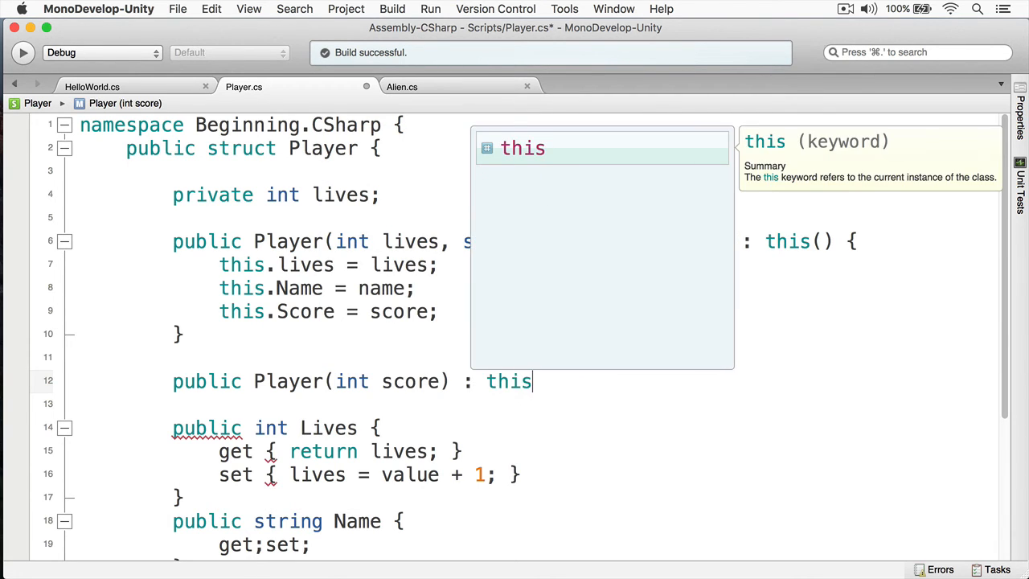
{"action": "type", "text": "("}
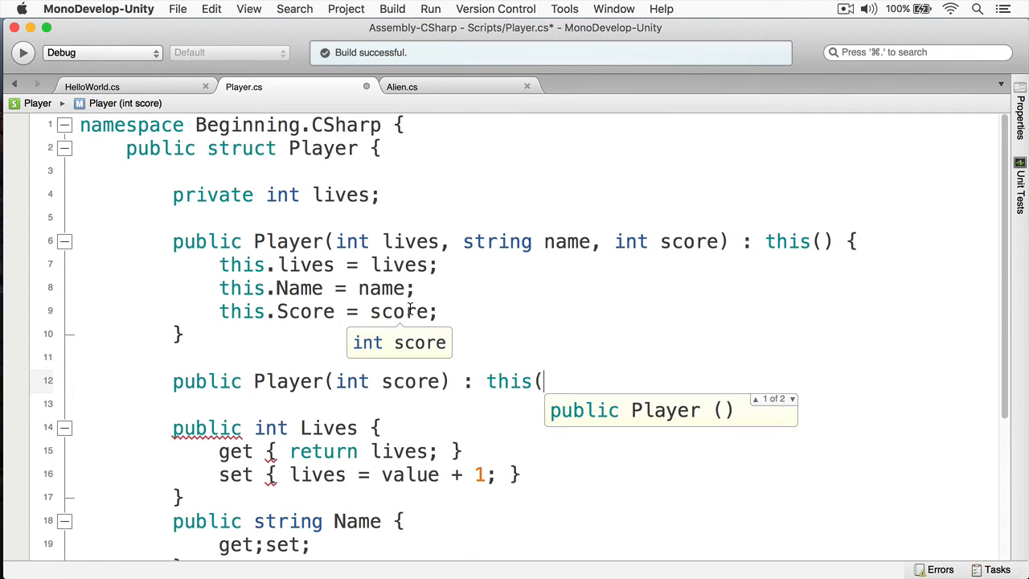
{"action": "type", "text": "3,"}
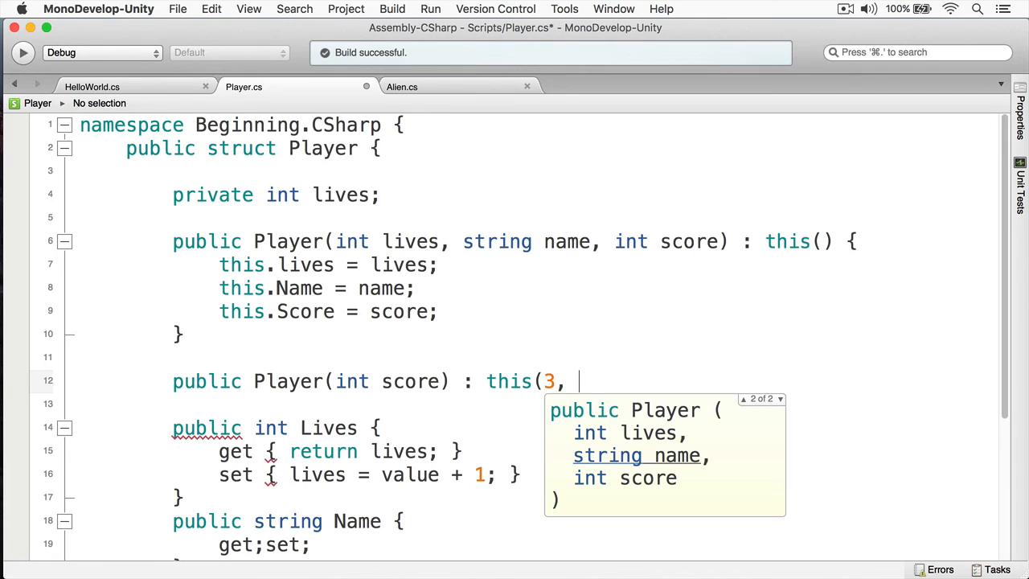
{"action": "type", "text": "\""}
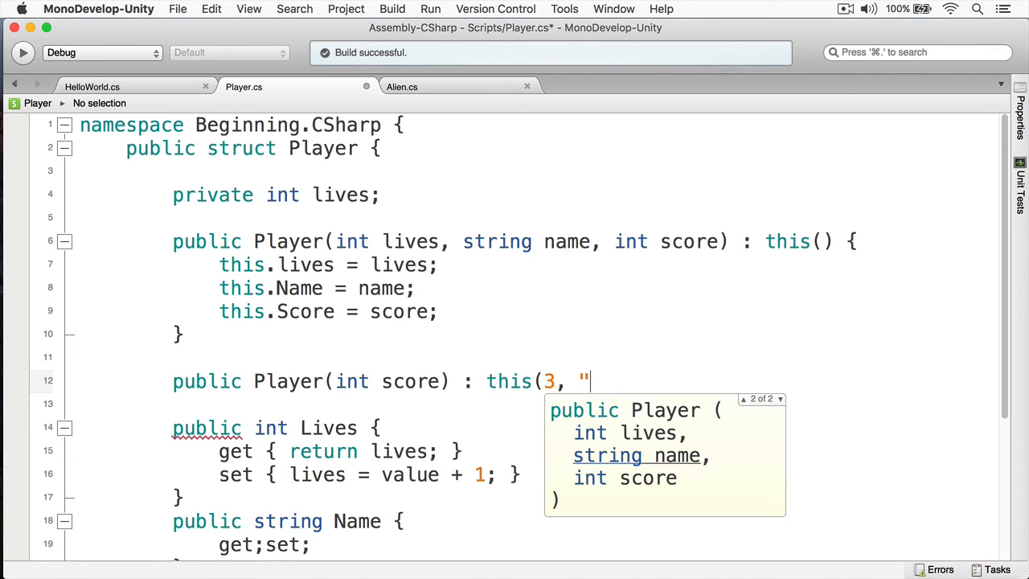
{"action": "type", "text": "Unko"}
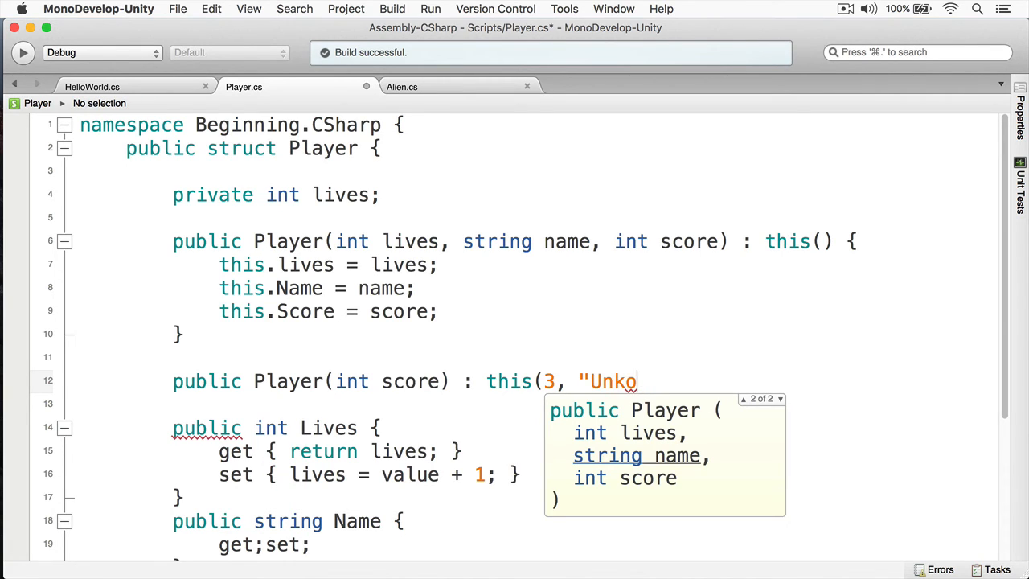
{"action": "type", "text": "wn\""}
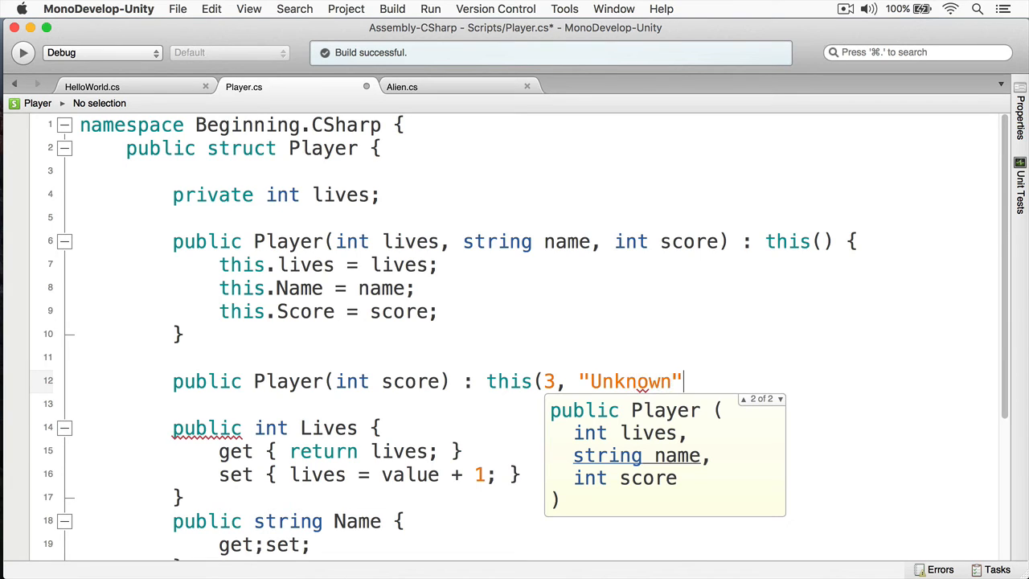
{"action": "type", "text": ", 0) {"}
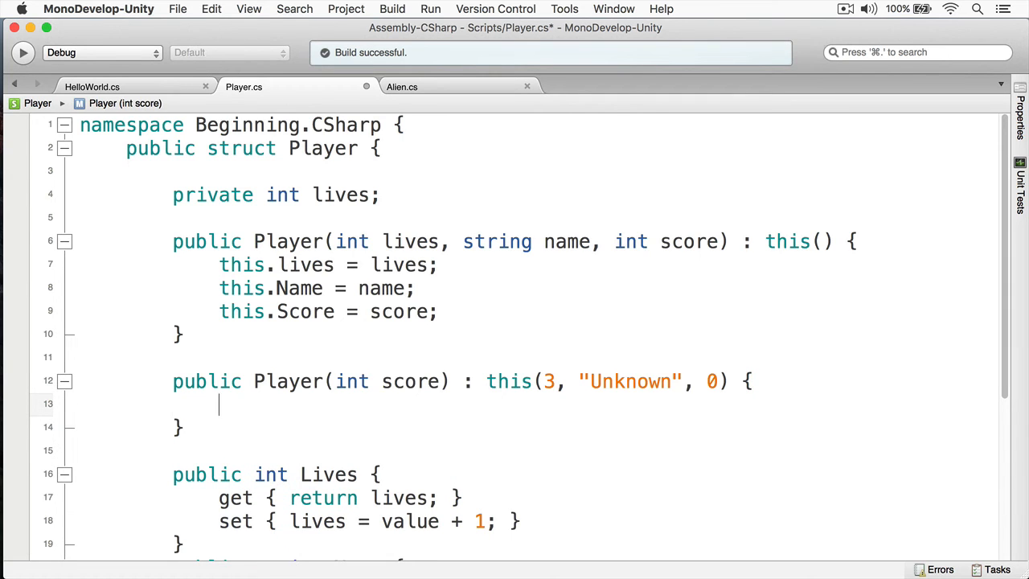
- Write this.Score = score, then select the 0 argument to pass score through instead
{"action": "type", "text": "this.Score ="}
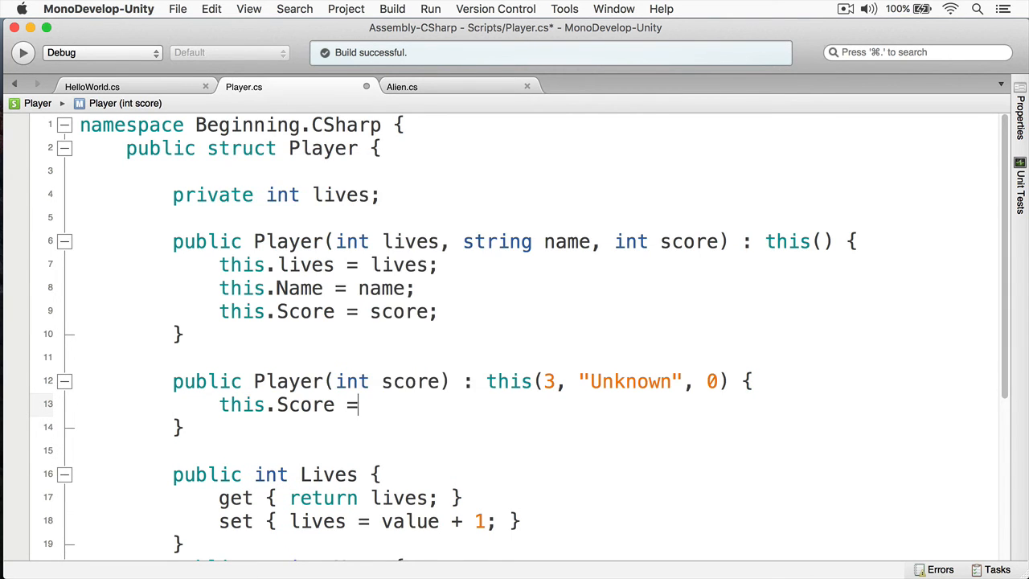
{"action": "type", "text": "score;"}
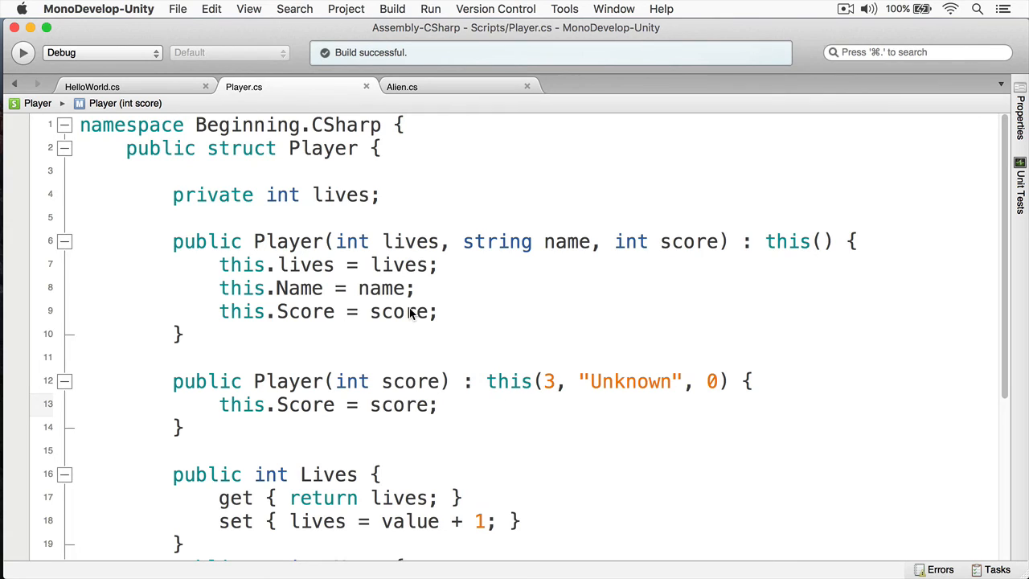
{"action": "double_click", "coordinate": [410, 381]}
{"action": "type", "text": "score"}
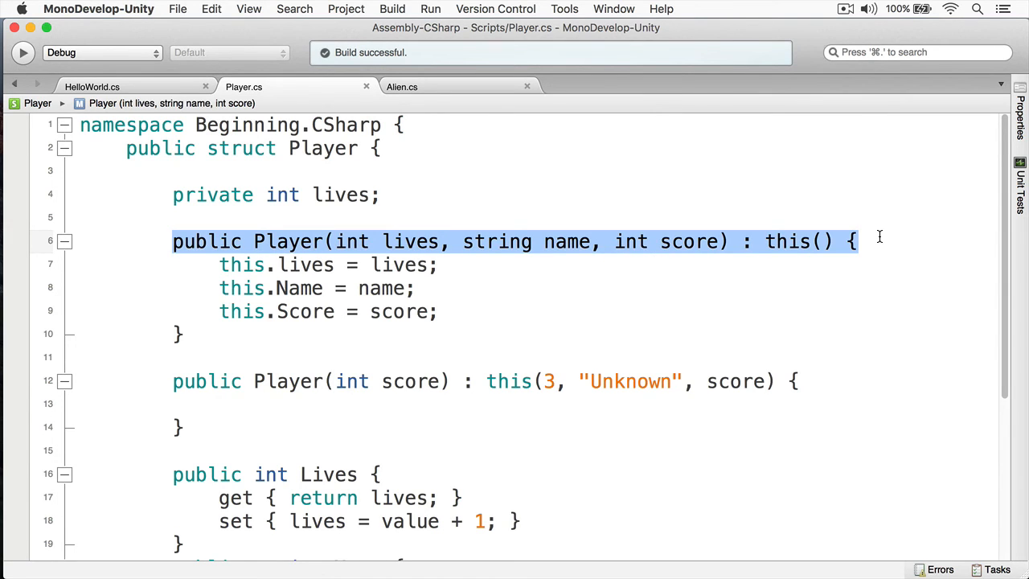
- In HelloWorld.cs Start, rewrite playerOne's creation as a new Player constructor call
{"action": "left_click", "coordinate": [92, 87]}
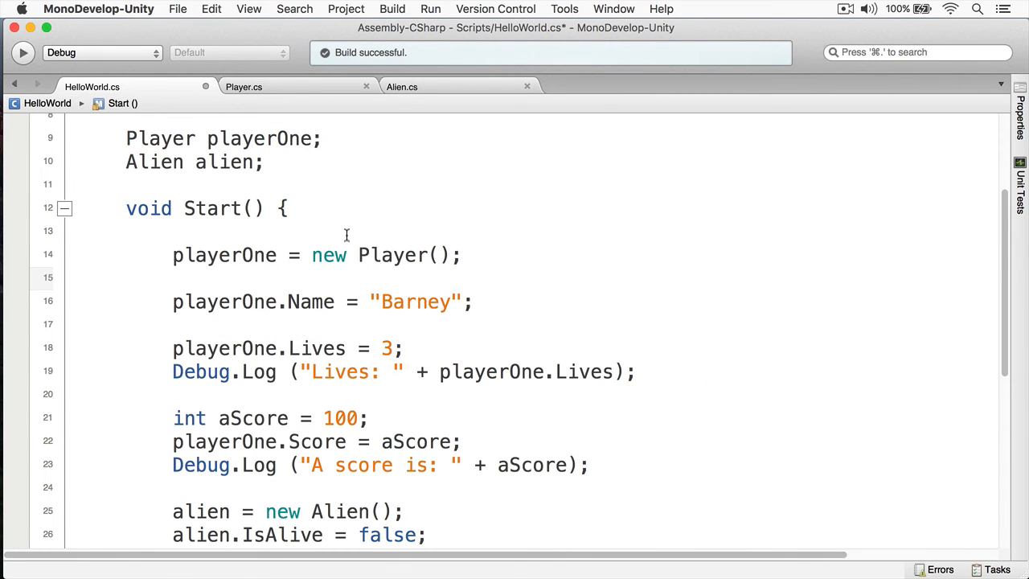
{"action": "left_click_drag", "start_coordinate": [312, 254], "coordinate": [463, 254]}
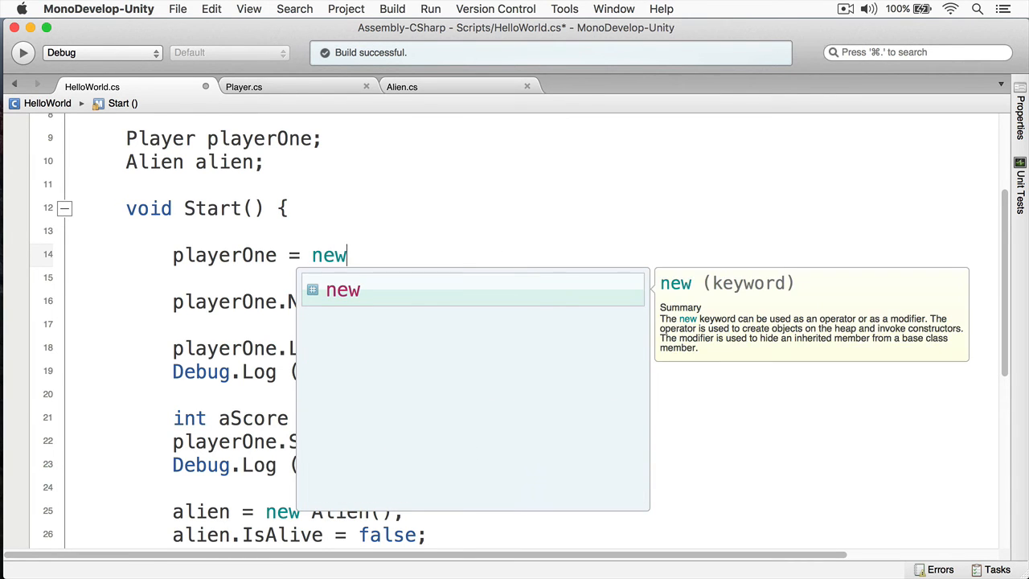
{"action": "type", "text": "Plauer"}
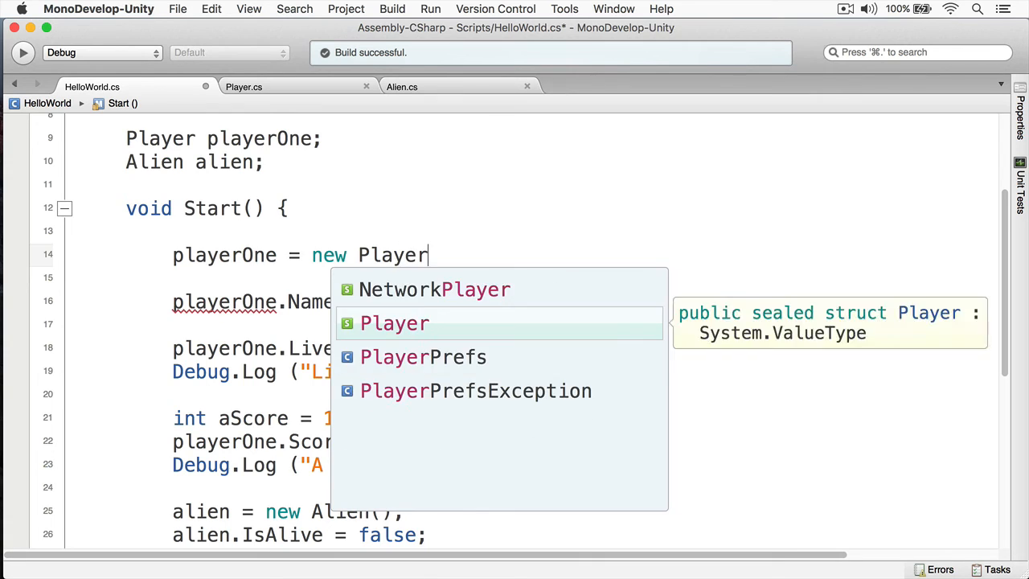
{"action": "type", "text": "(0"}
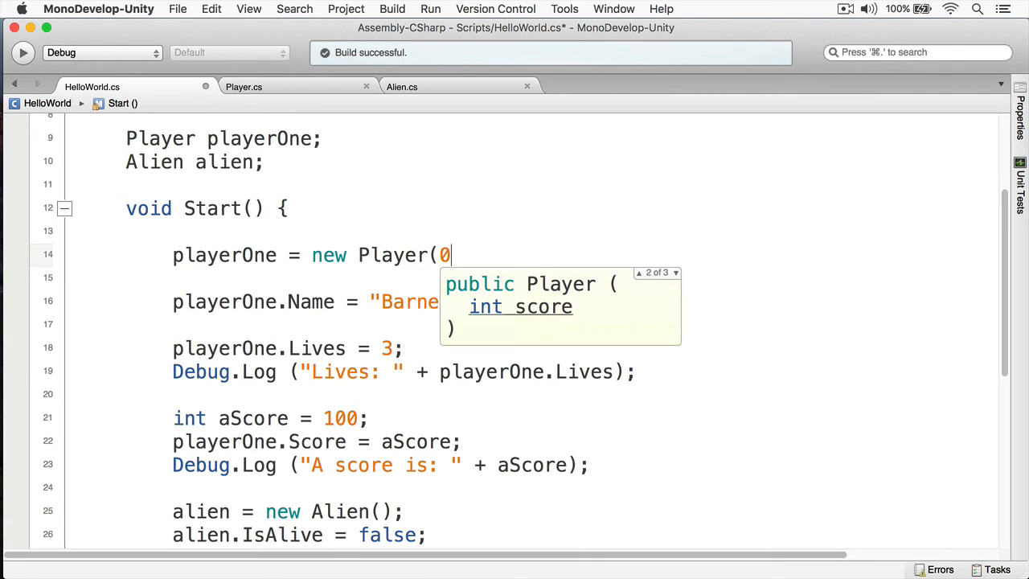
{"action": "type", "text": "100)"}
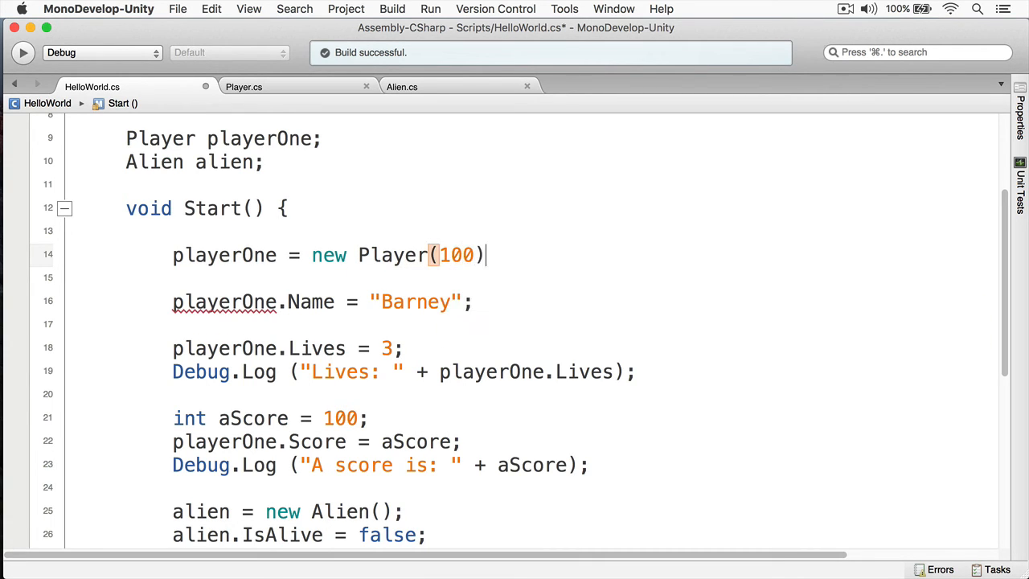
{"action": "type", "text": ";"}
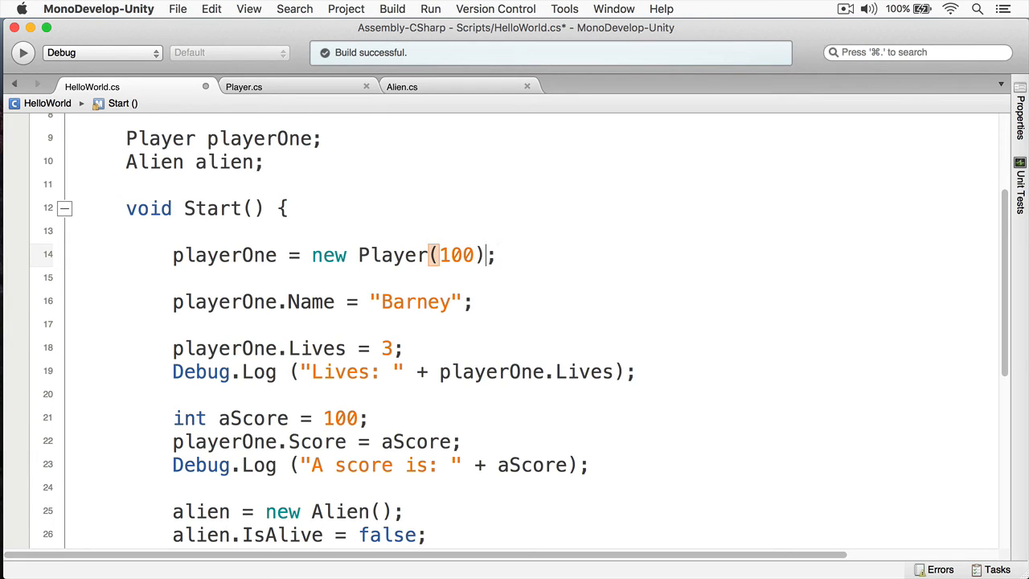
- Fix the arguments to new Player(3, "Barney", 100), dropping the separate Name and Lives lines
{"action": "type", "text": ","}
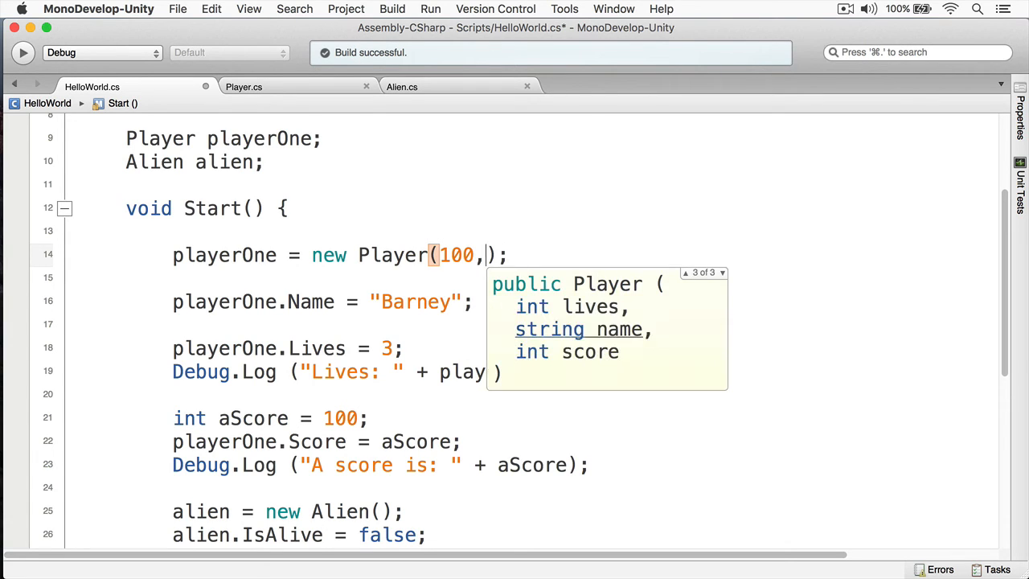
{"action": "key", "text": "Backspace"}
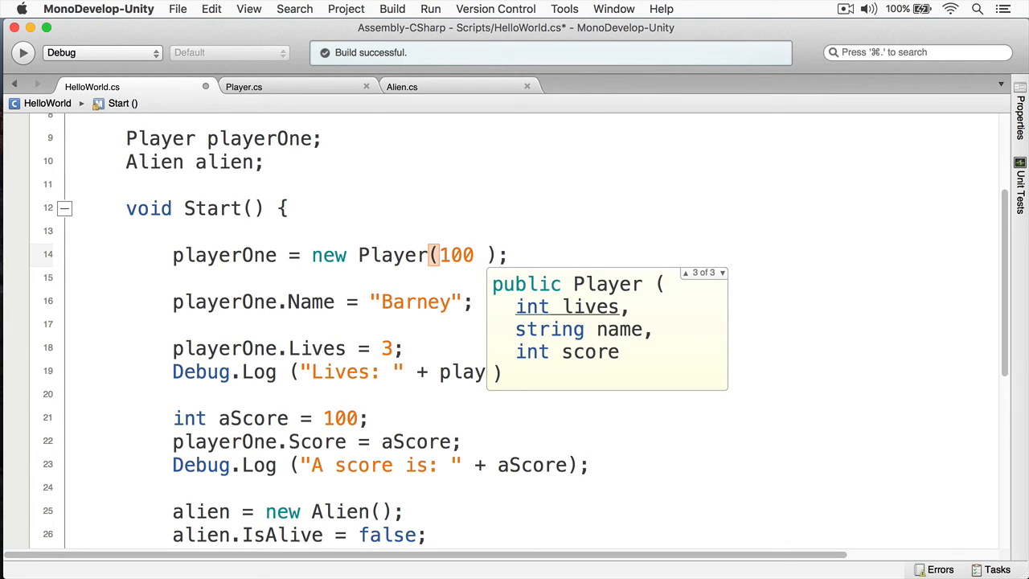
{"action": "type", "text": ", \"Barney\","}
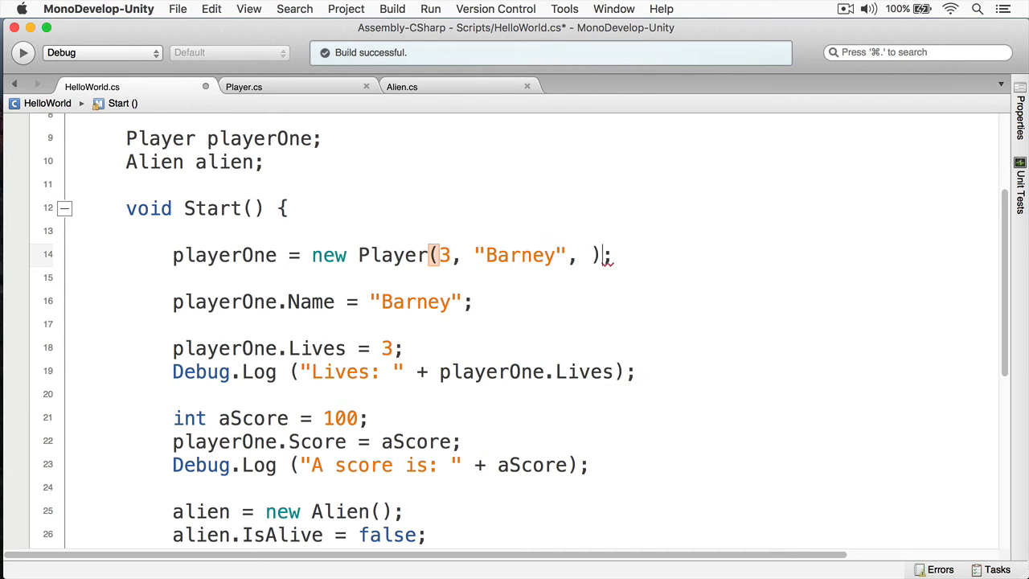
{"action": "type", "text": "100"}
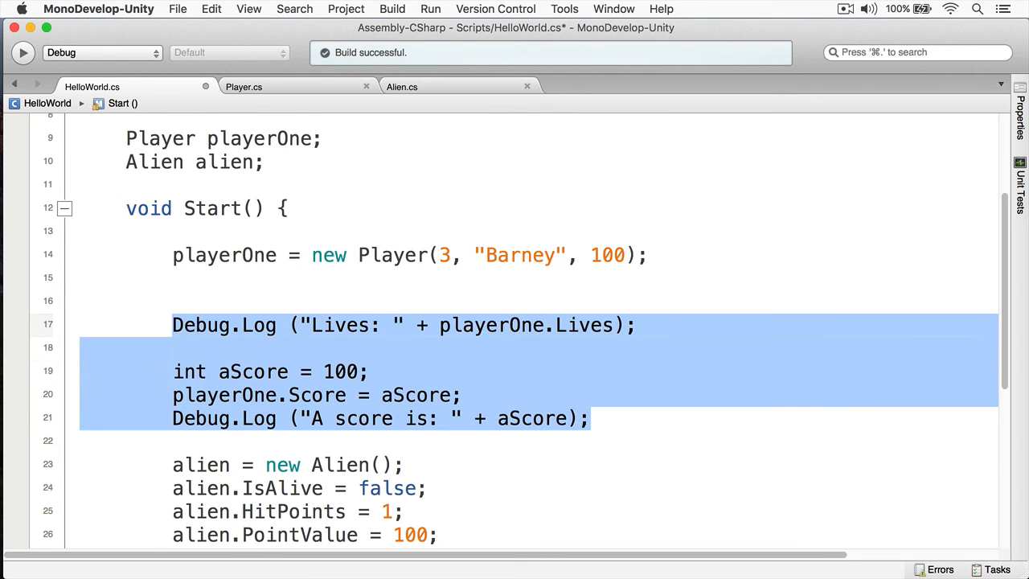
- Remove the alien status Debug.Log lines from OnDisable with cmd+/
{"action": "scroll", "scroll_direction": "down", "scroll_amount": 3}
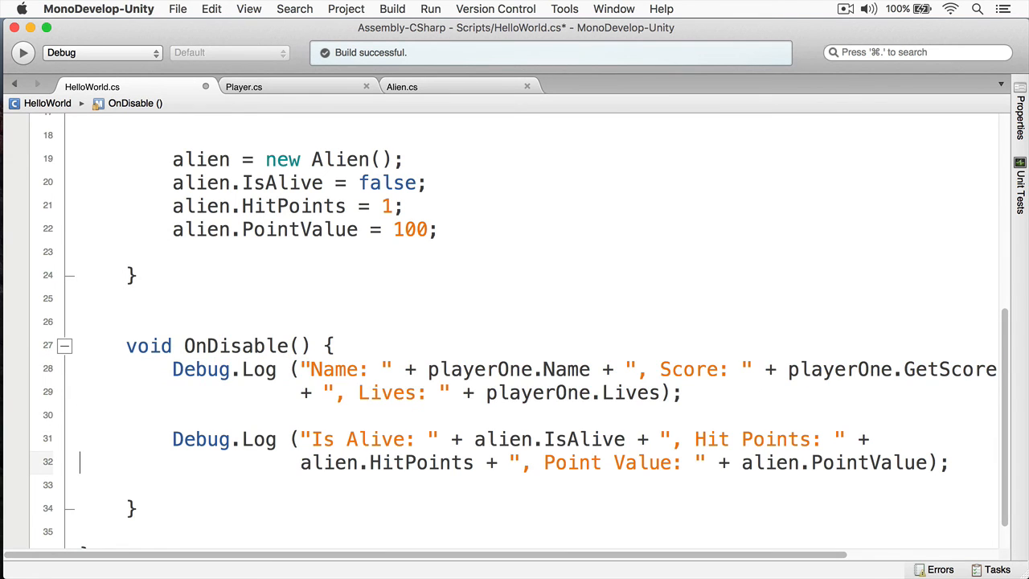
{"action": "left_click_drag", "start_coordinate": [172, 439], "coordinate": [949, 463]}
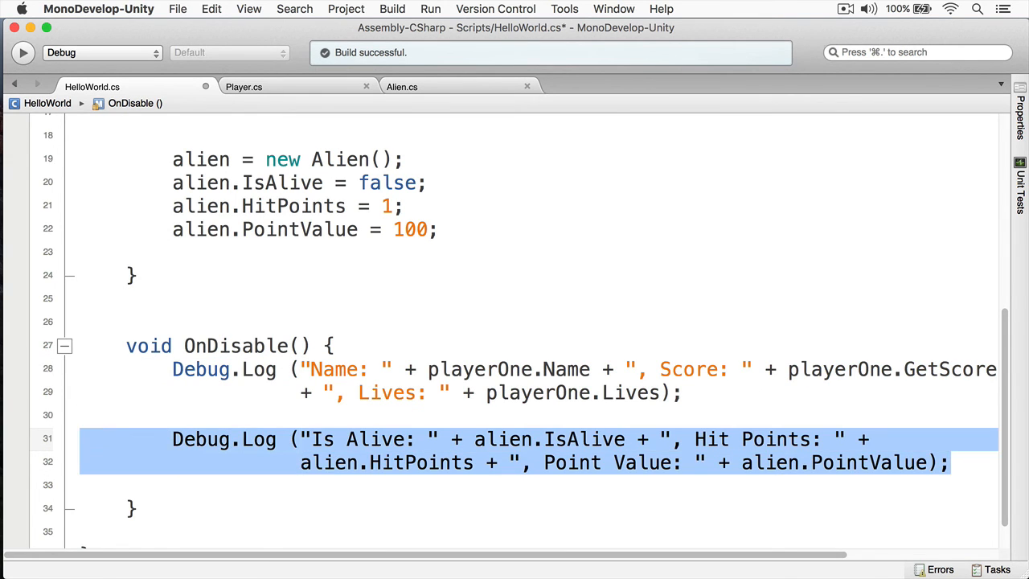
{"action": "key", "text": "cmd+/"}
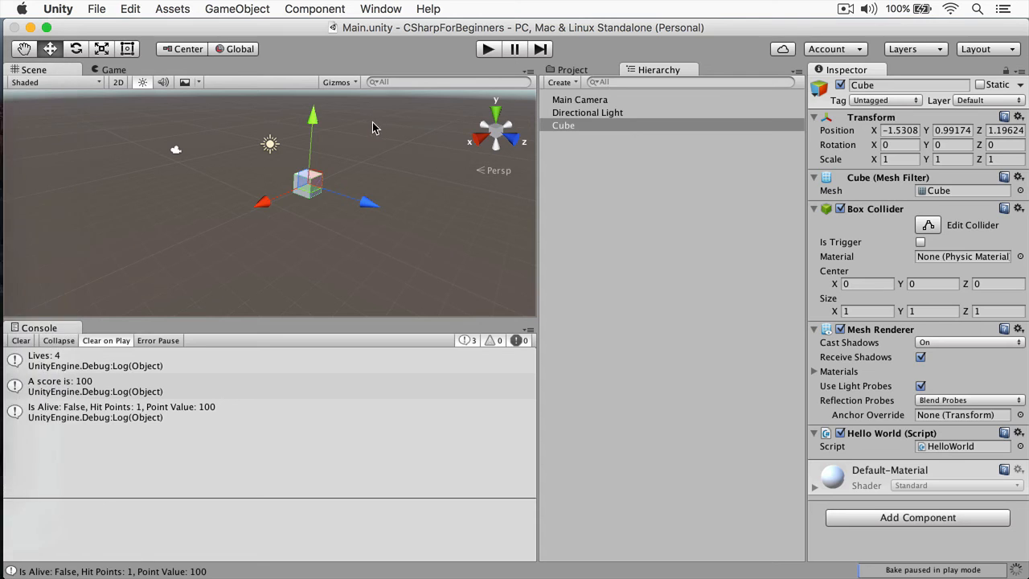
- Play the scene in Unity and confirm the console shows Name: Barney, Score: 100, Lives: 3
{"action": "left_click", "coordinate": [489, 48]}
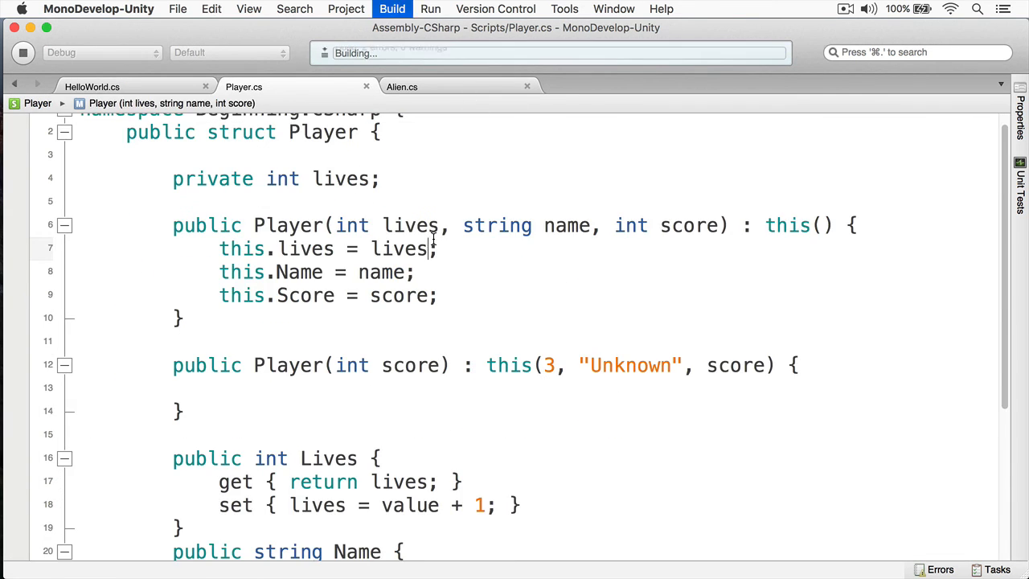
{"action": "left_click", "coordinate": [91, 86]}
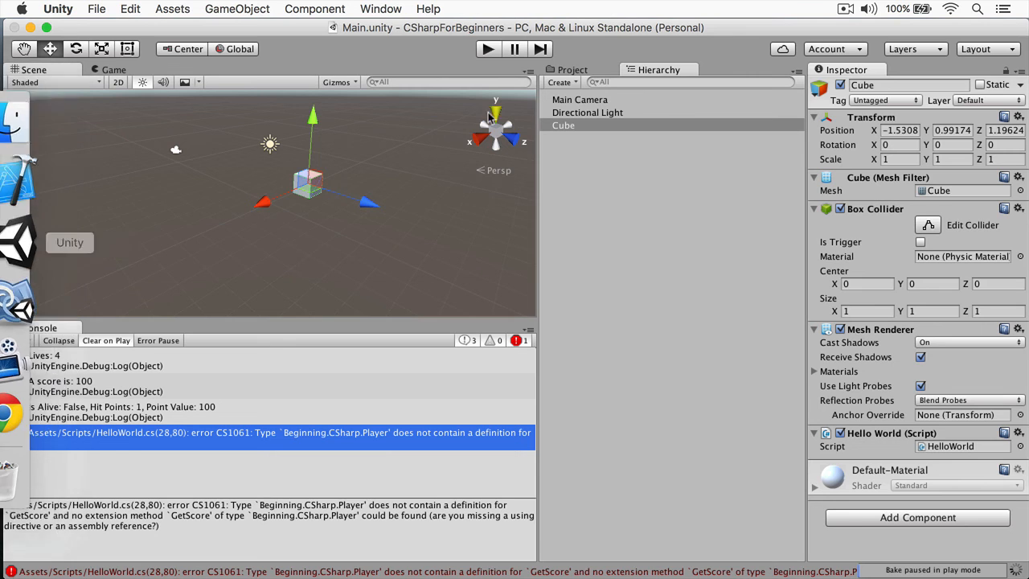
{"action": "left_click", "coordinate": [489, 48]}
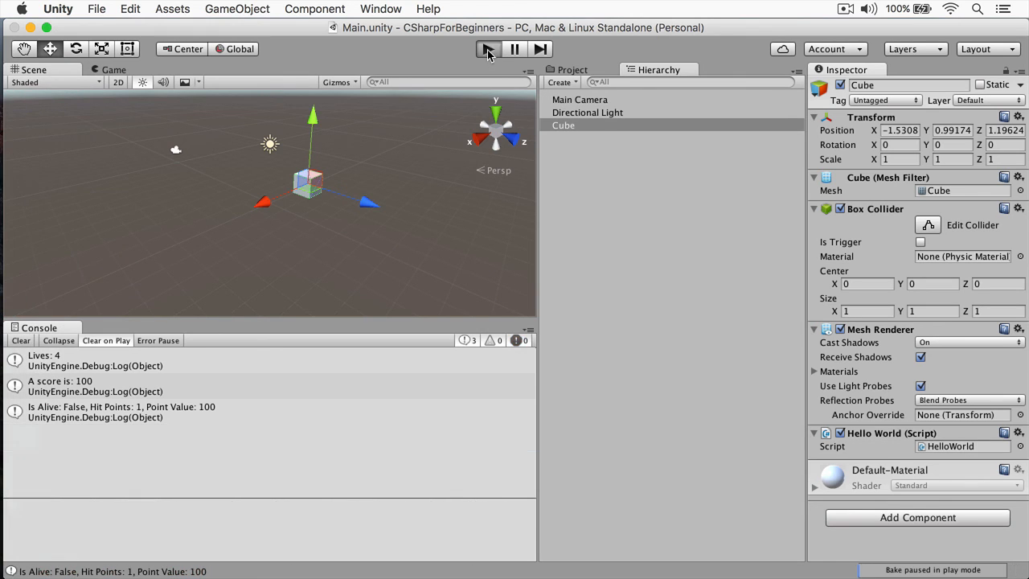
{"action": "left_click", "coordinate": [489, 48]}
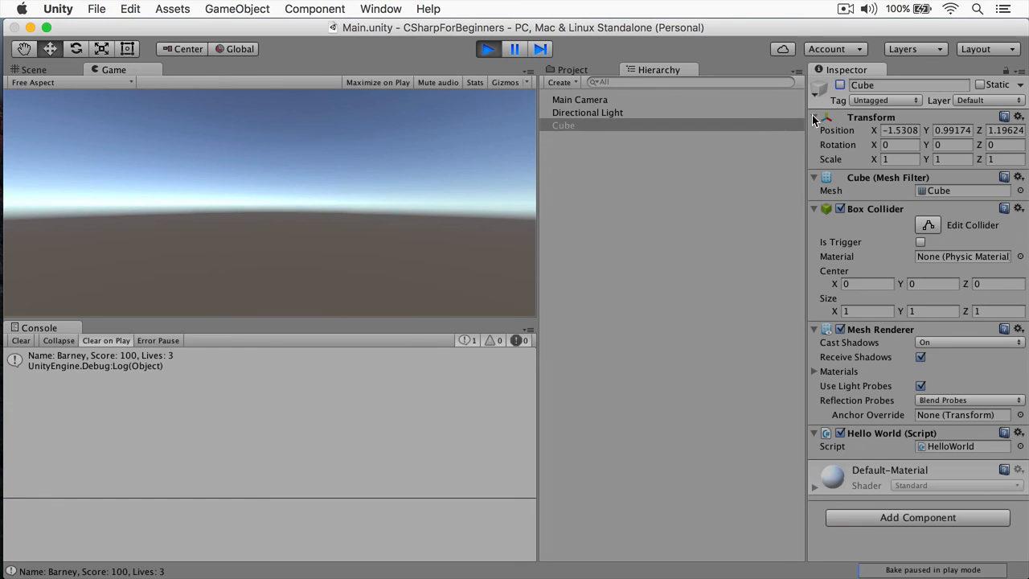
{"action": "mouse_move", "coordinate": [171, 363]}
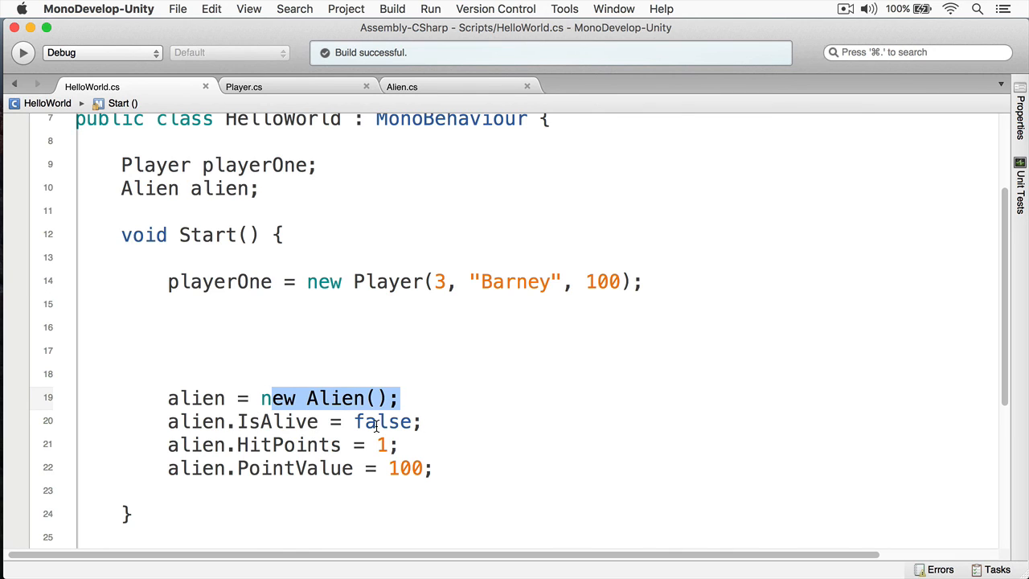
{"action": "mouse_move", "coordinate": [409, 470]}
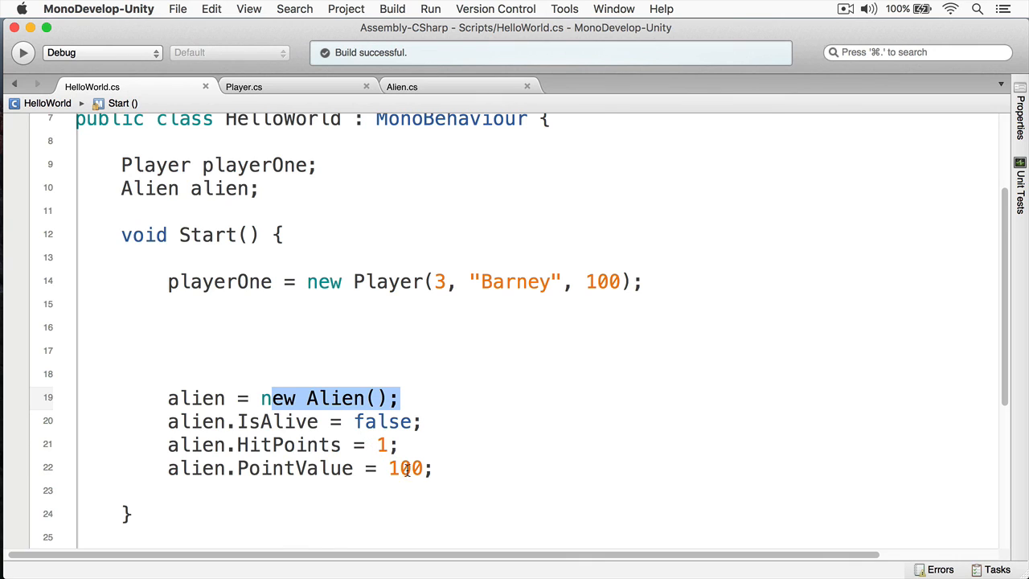
{"action": "mouse_move", "coordinate": [374, 442]}
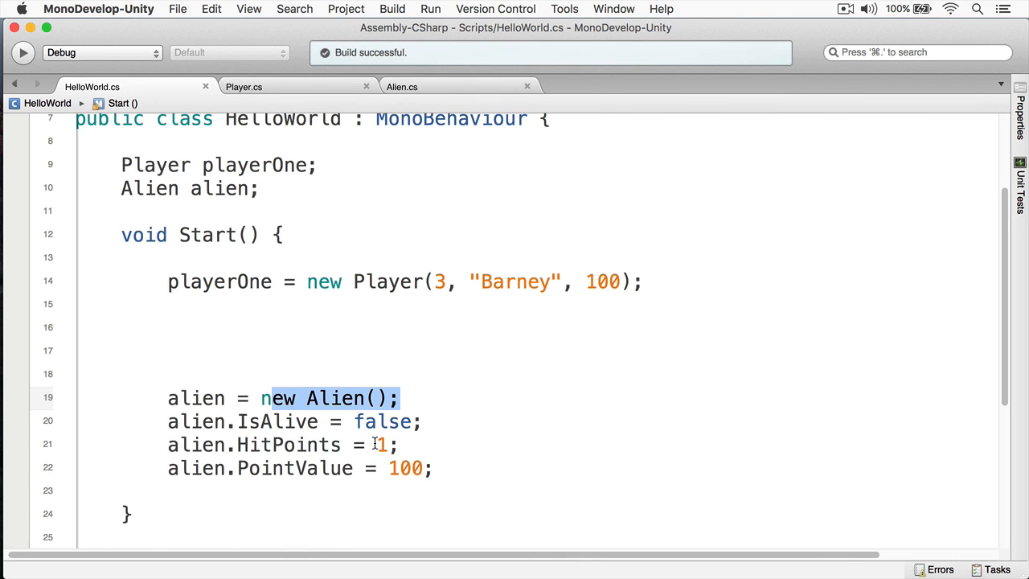
{"action": "mouse_move", "coordinate": [297, 468]}
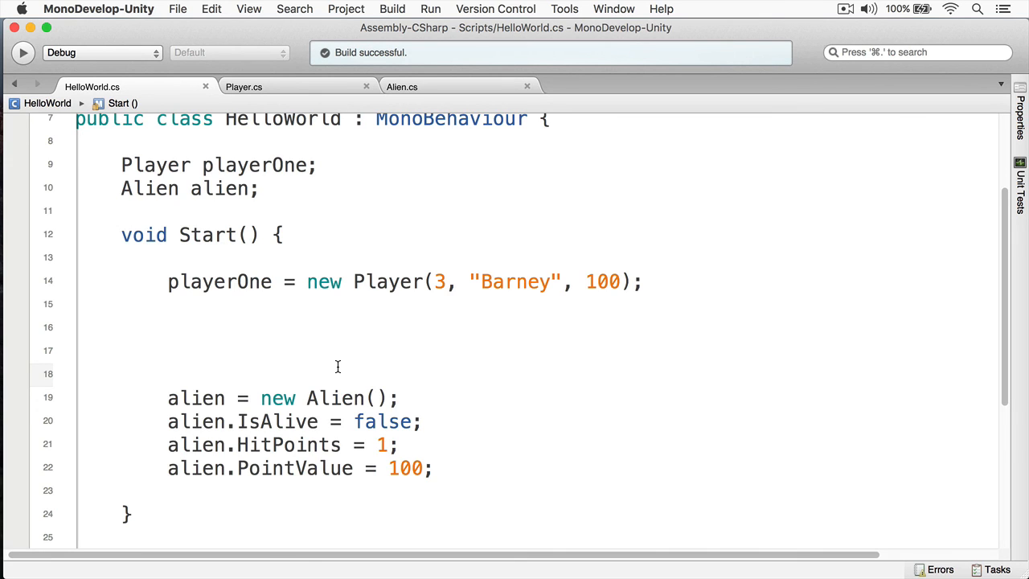
- Place the cursor on the blank line 18 in HelloWorld's Start, above the alien setup
{"action": "left_click", "coordinate": [167, 373]}
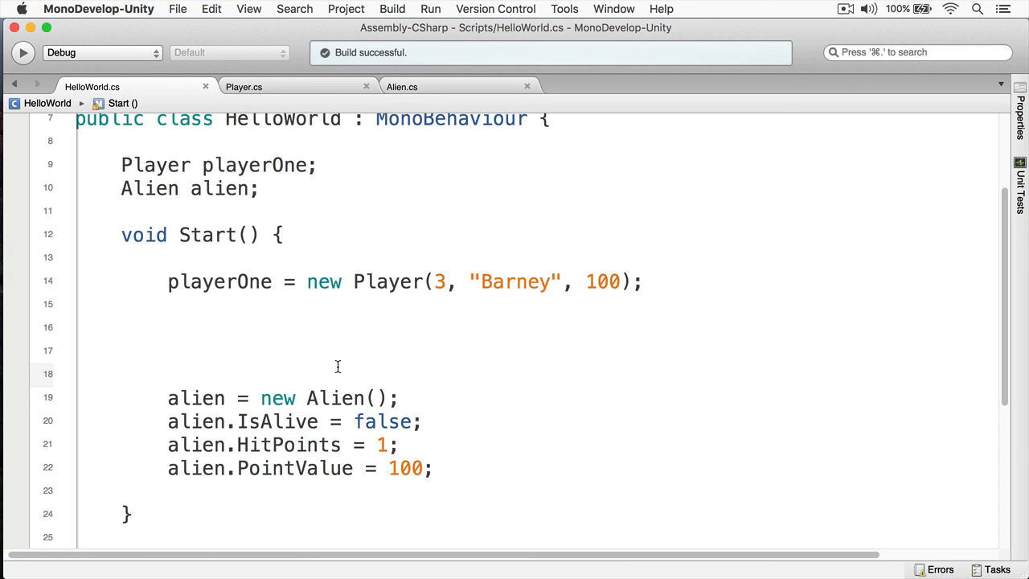
{"action": "left_click", "coordinate": [169, 373]}
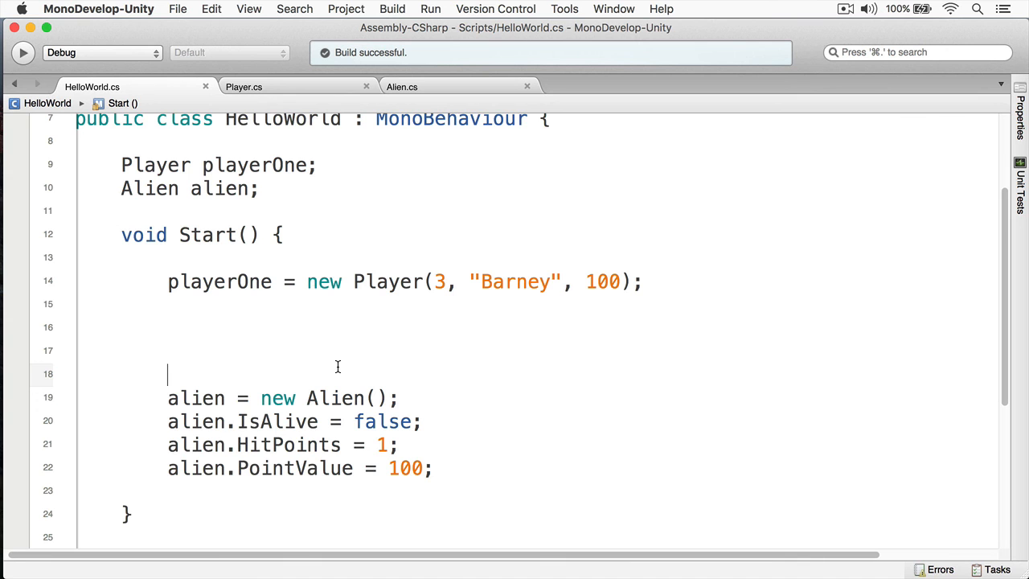